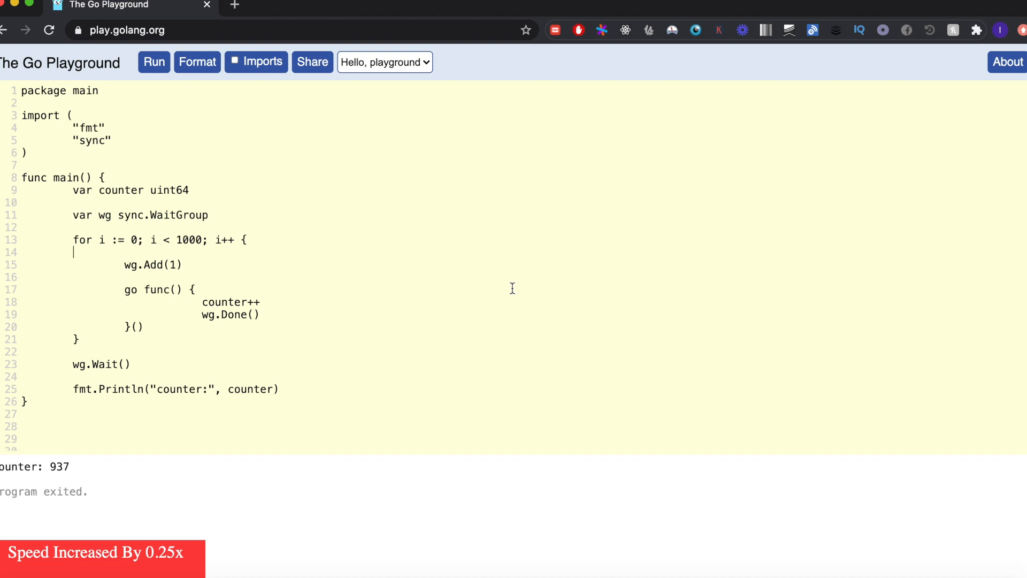
{"action": "mouse_move", "coordinate": [197, 187]}
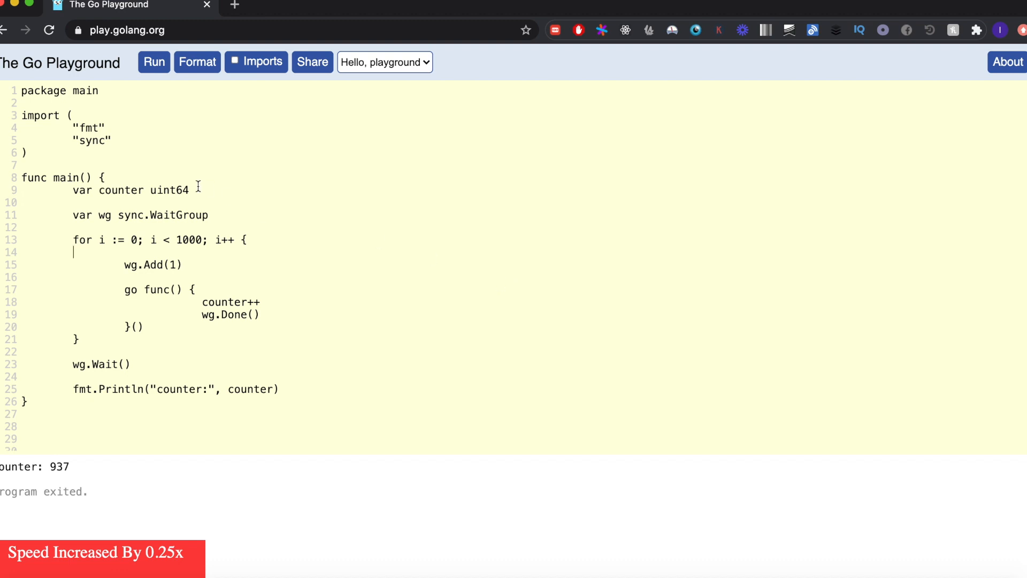
{"action": "mouse_move", "coordinate": [240, 212]}
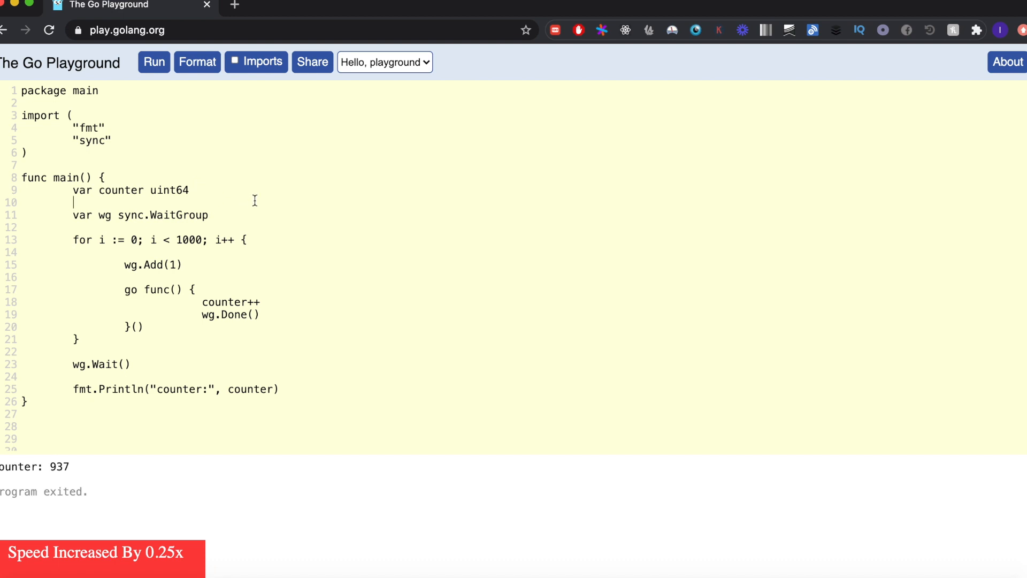
{"action": "mouse_move", "coordinate": [226, 176]}
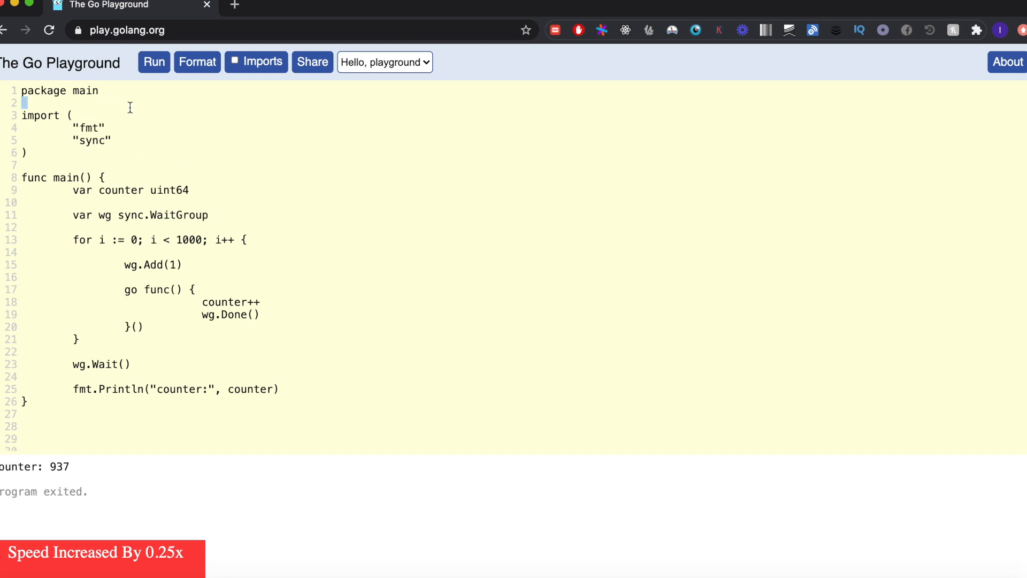
Step: Highlight the uint64 counter declaration, the go-launched anonymous func, the Wait call and the printed counter label
{"action": "double_click", "coordinate": [121, 190]}
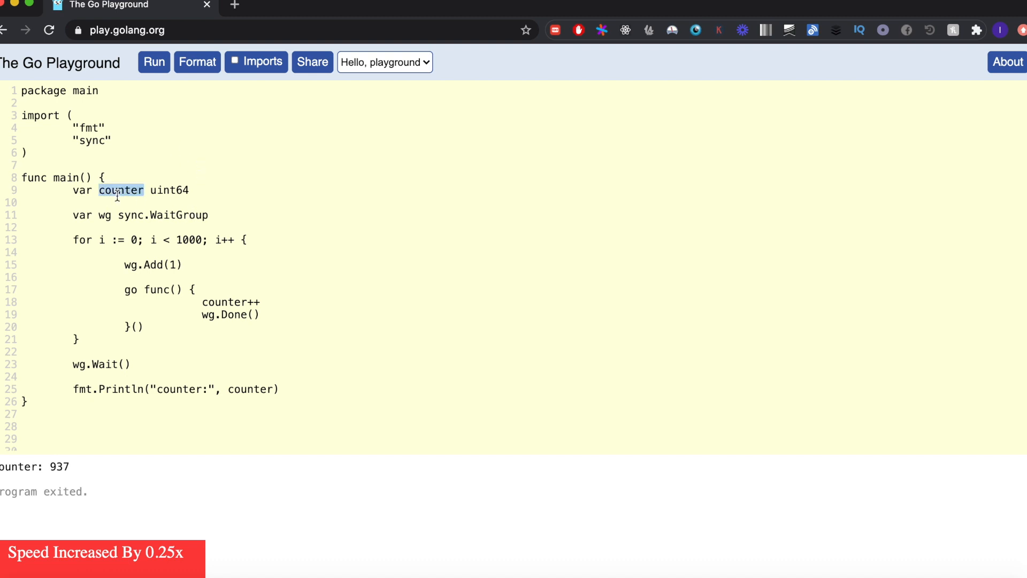
{"action": "mouse_move", "coordinate": [170, 193]}
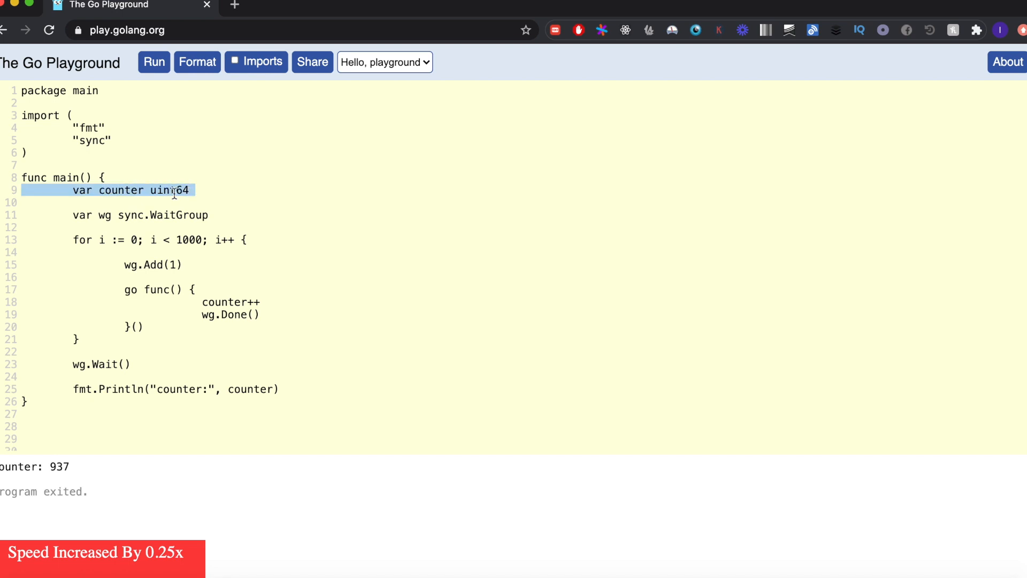
{"action": "double_click", "coordinate": [122, 190]}
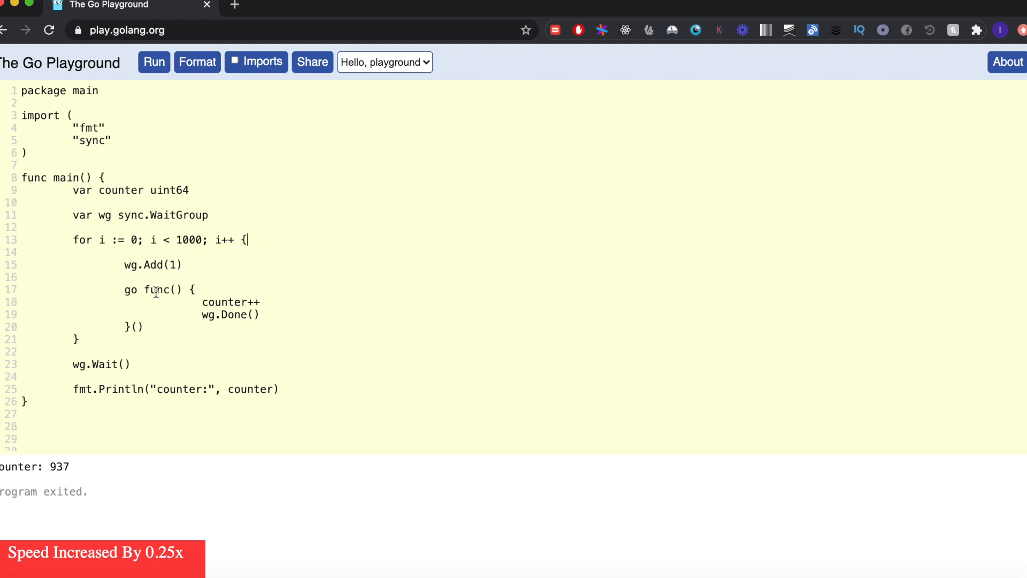
{"action": "mouse_move", "coordinate": [133, 291]}
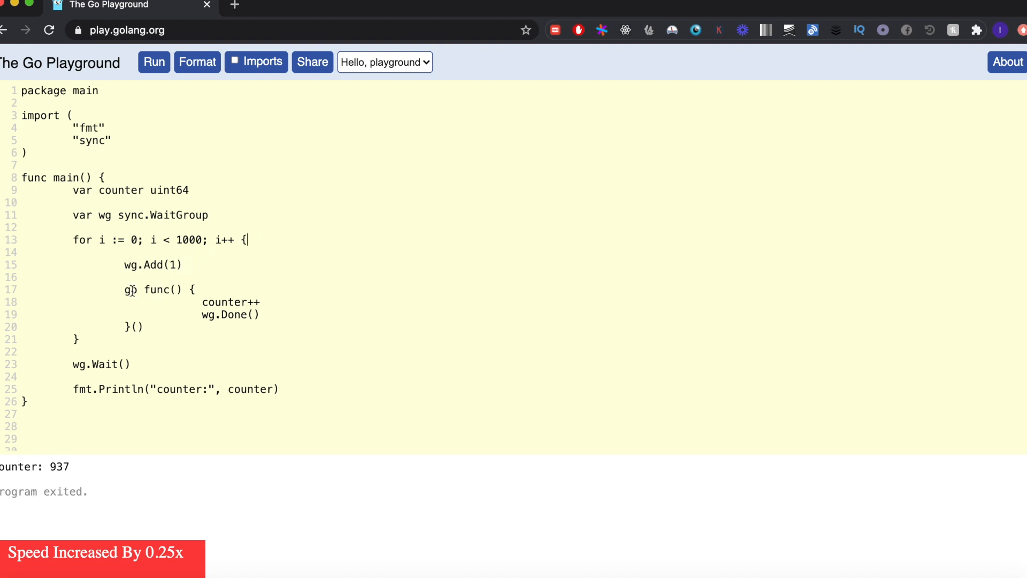
{"action": "double_click", "coordinate": [131, 301]}
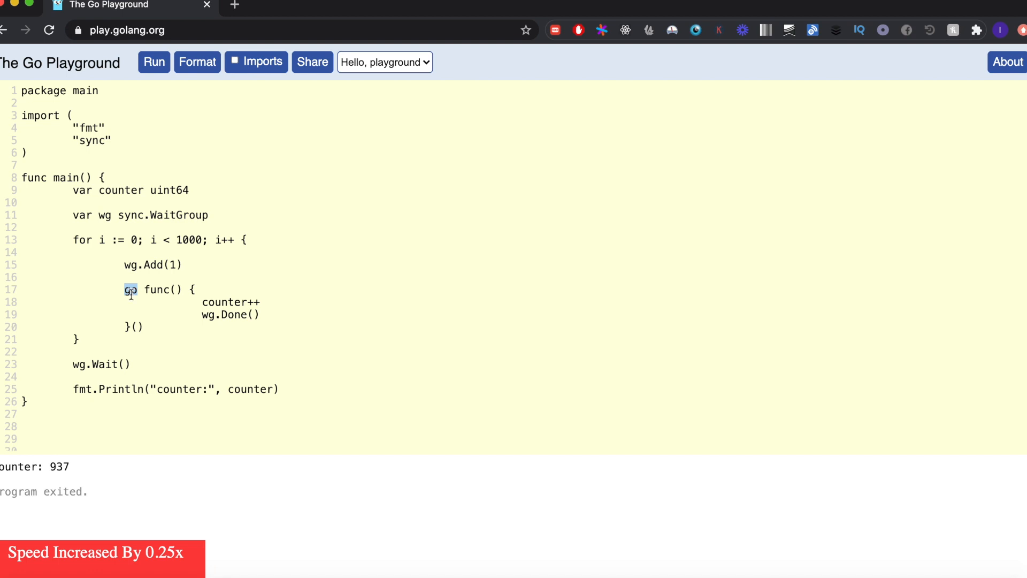
{"action": "double_click", "coordinate": [226, 302]}
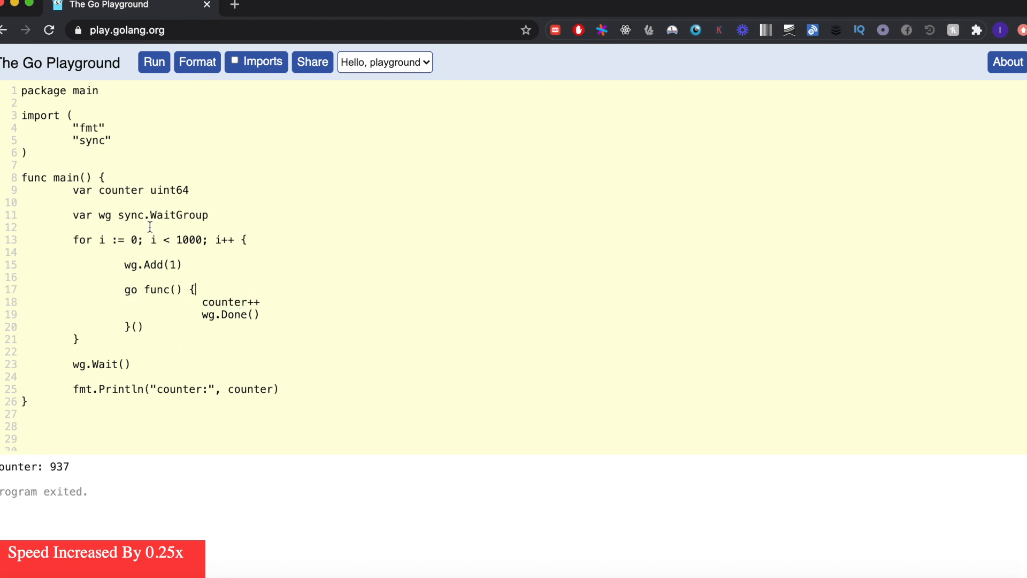
{"action": "mouse_move", "coordinate": [122, 287]}
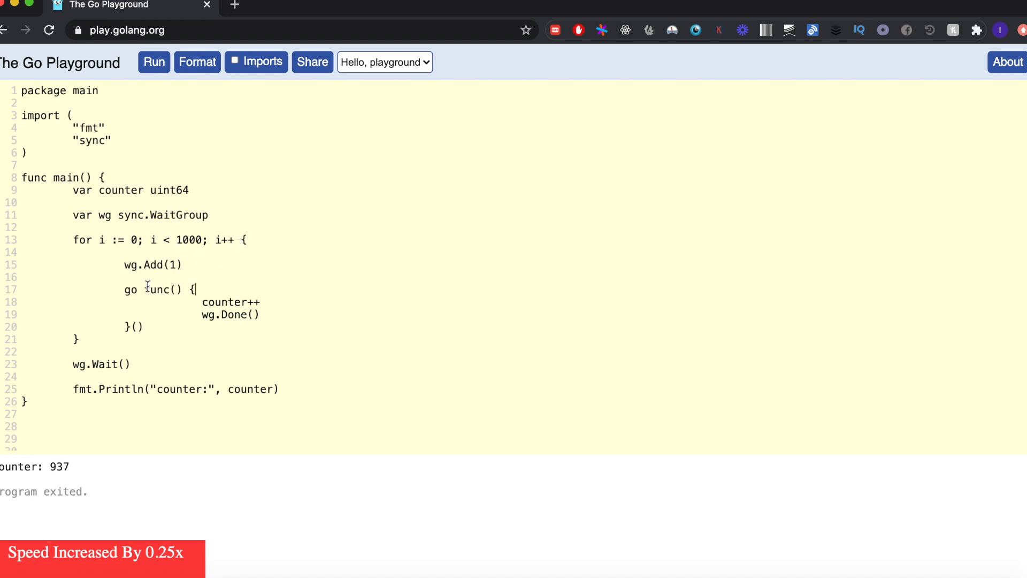
{"action": "double_click", "coordinate": [107, 216]}
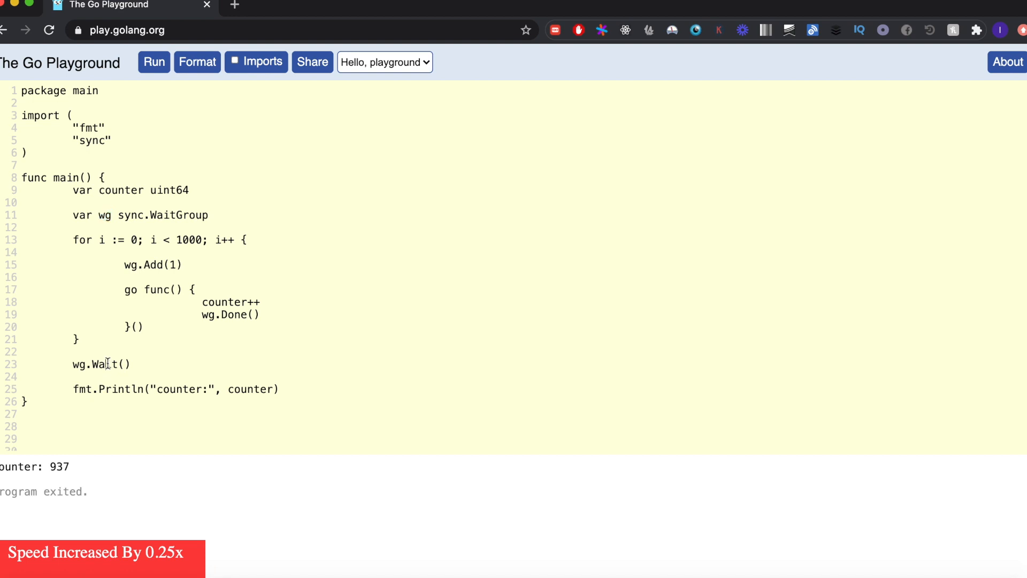
{"action": "double_click", "coordinate": [106, 364]}
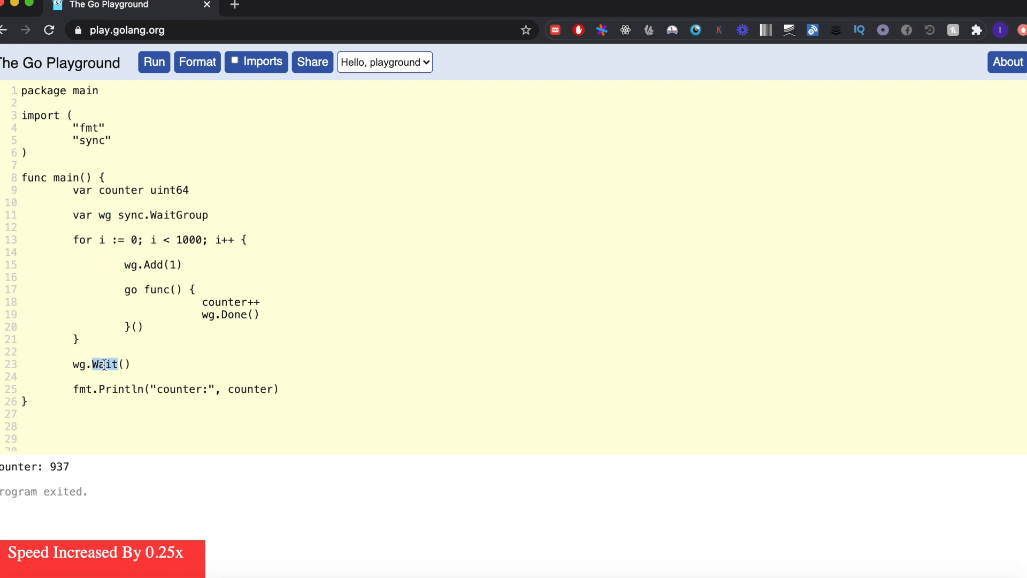
{"action": "double_click", "coordinate": [180, 389]}
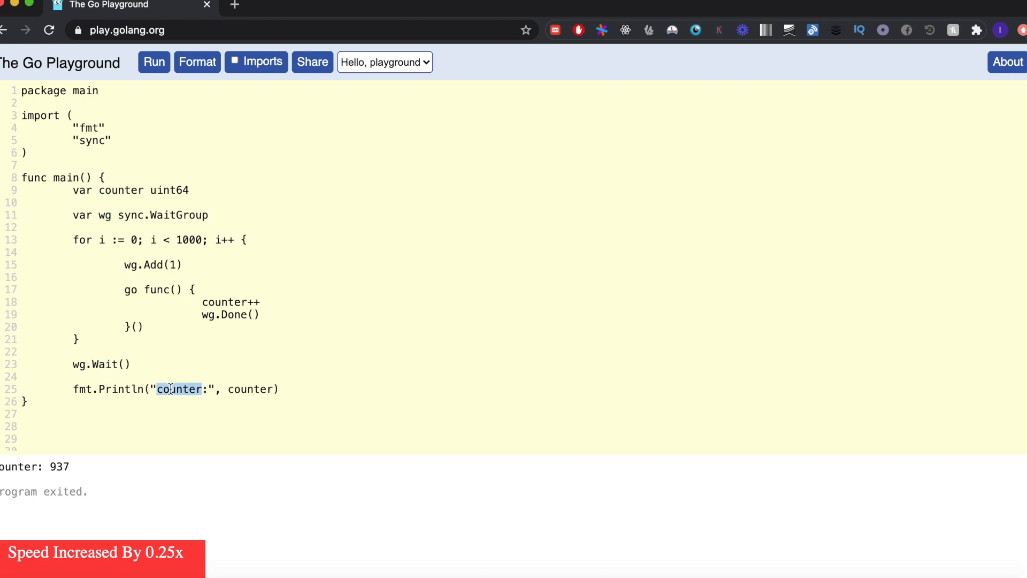
Step: Rerun the unsynchronized program repeatedly, getting totals of 942, 930 and 983
{"action": "left_click", "coordinate": [165, 377]}
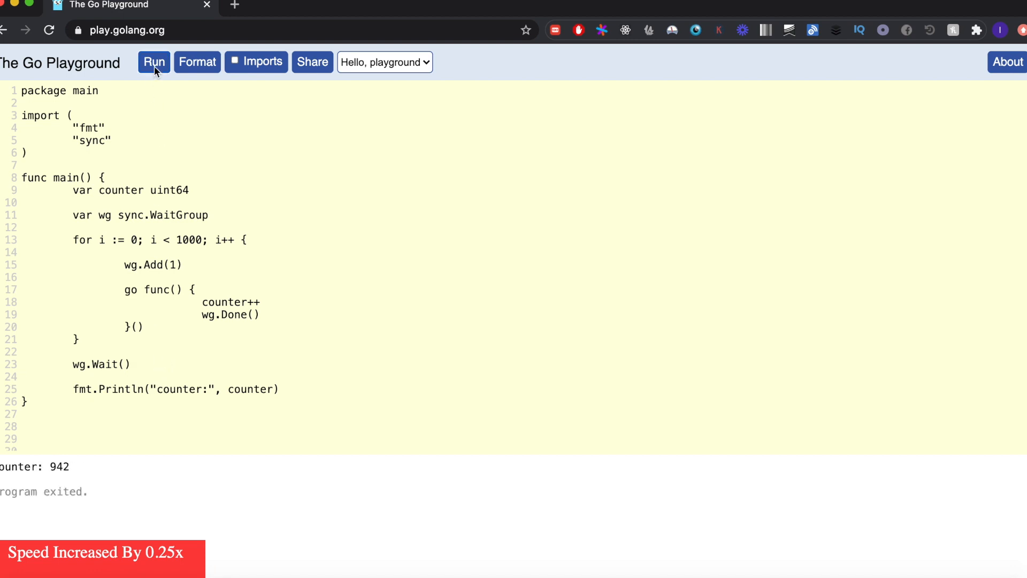
{"action": "mouse_move", "coordinate": [188, 246]}
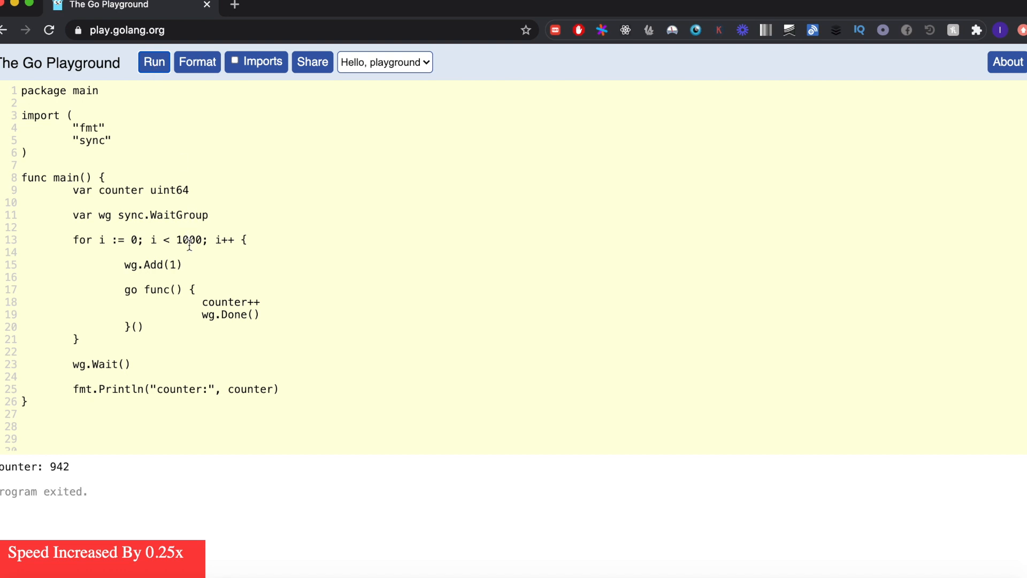
{"action": "left_click", "coordinate": [152, 62]}
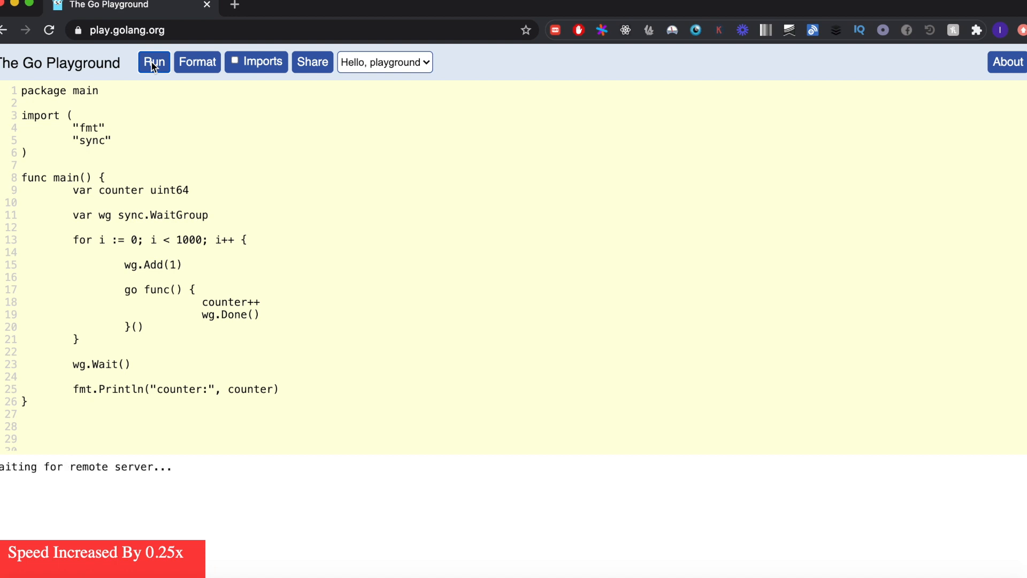
{"action": "left_click", "coordinate": [154, 62]}
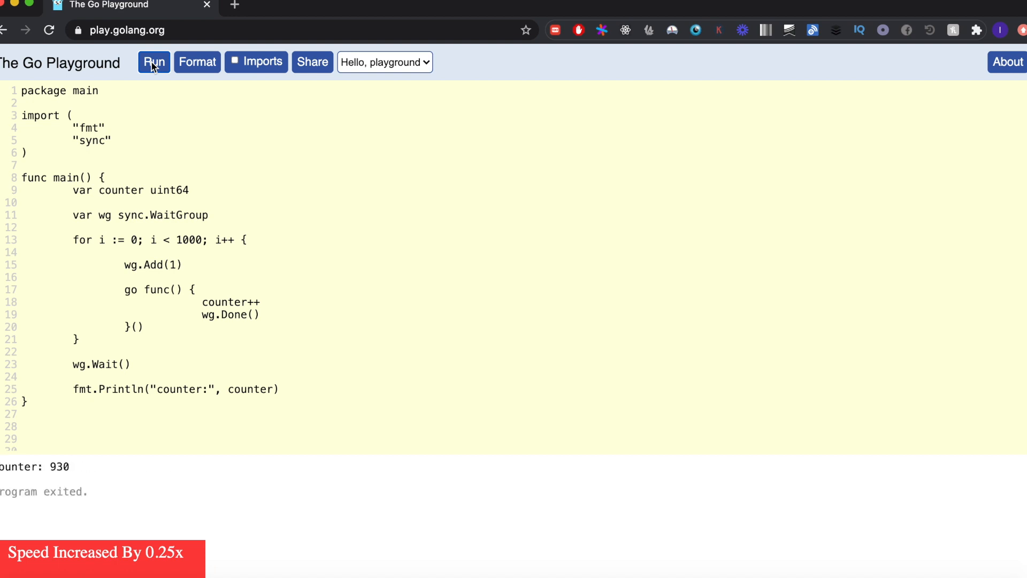
{"action": "left_click", "coordinate": [153, 62]}
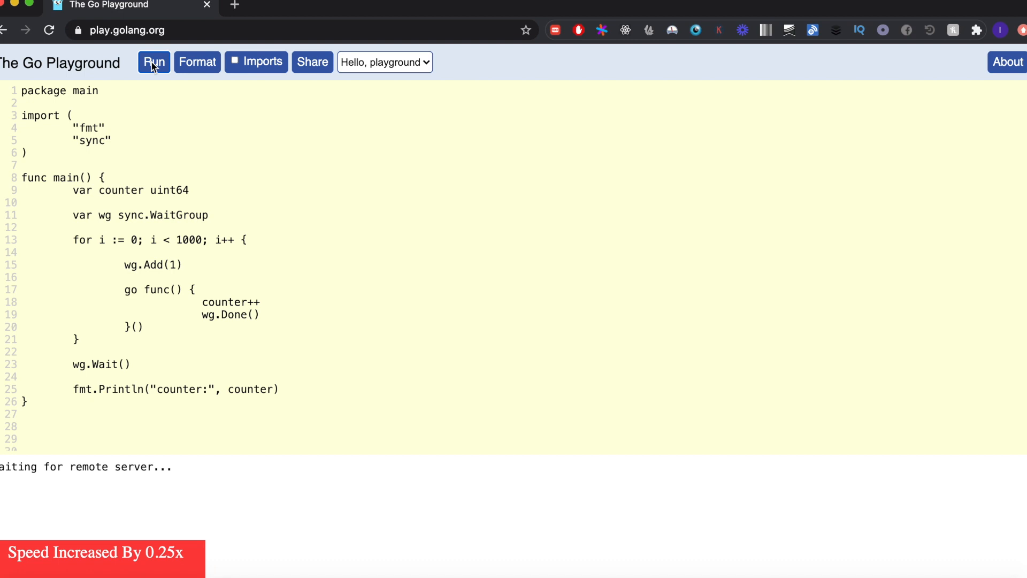
{"action": "mouse_move", "coordinate": [157, 93]}
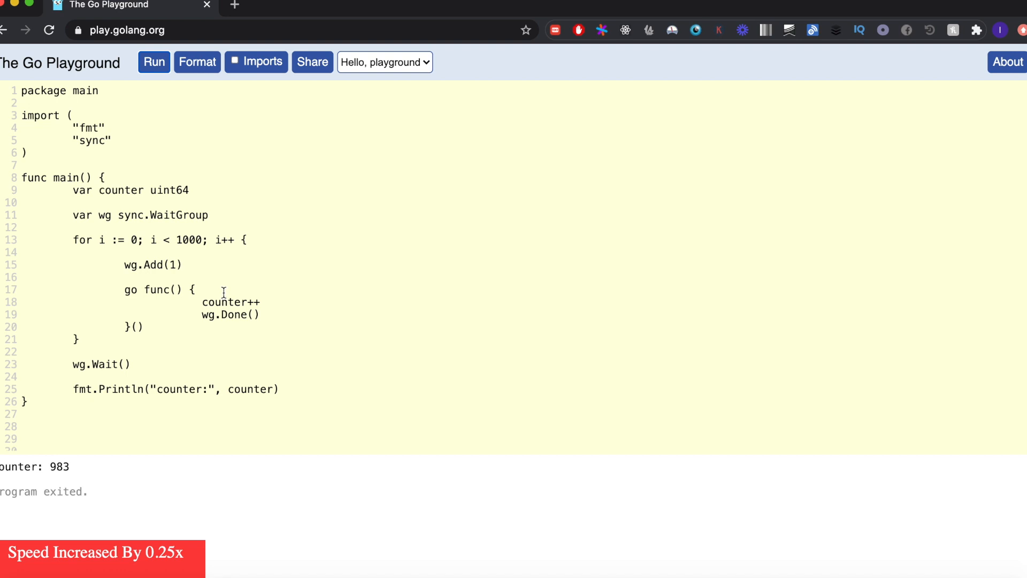
{"action": "mouse_move", "coordinate": [226, 289]}
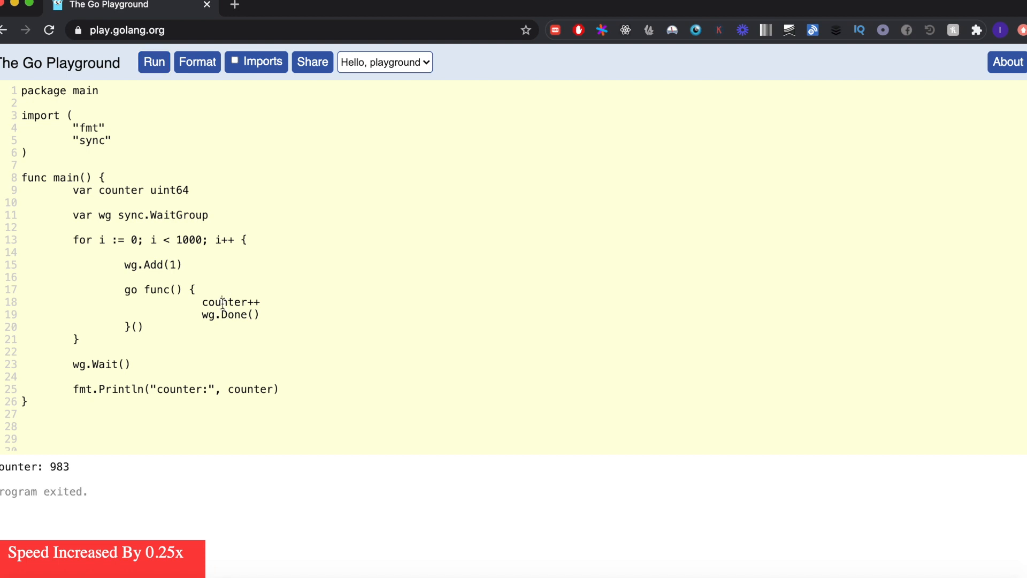
{"action": "double_click", "coordinate": [224, 302]}
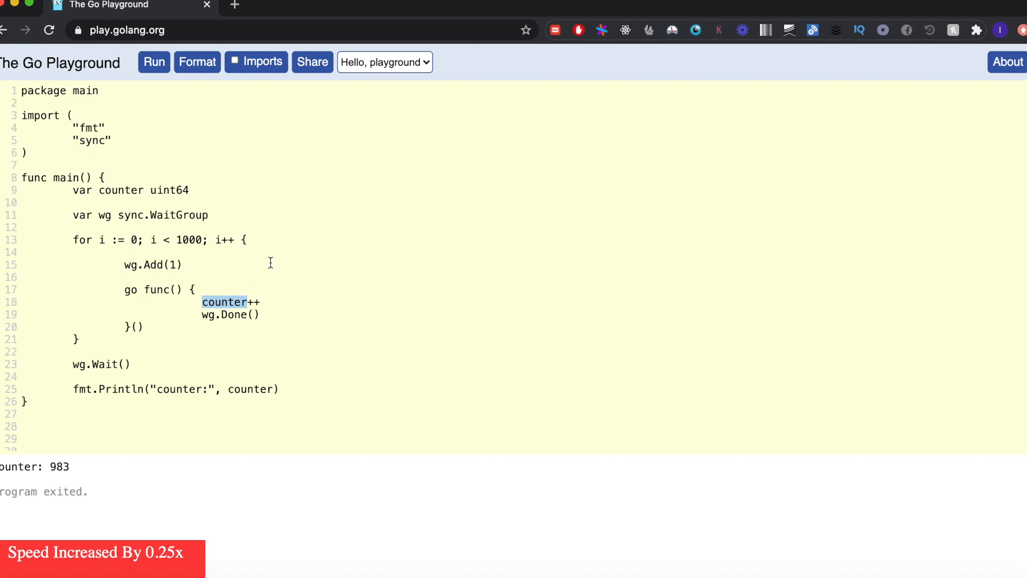
{"action": "mouse_move", "coordinate": [275, 257]}
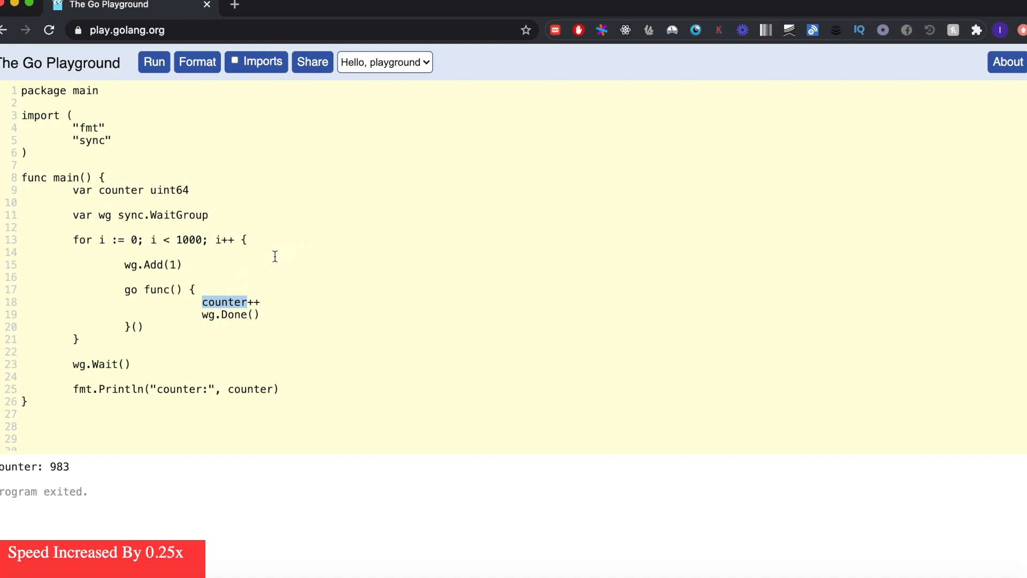
{"action": "left_click", "coordinate": [125, 299]}
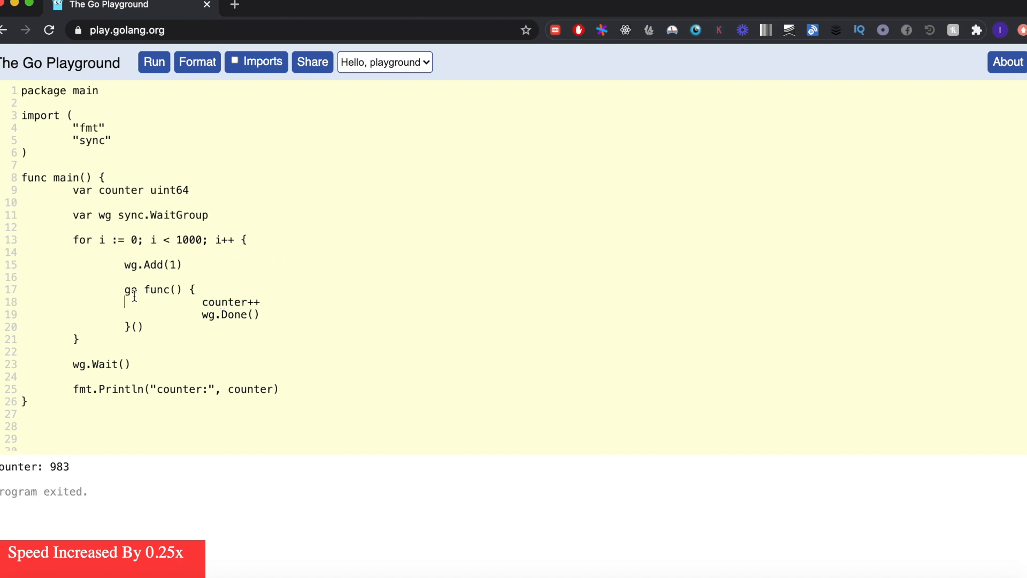
{"action": "double_click", "coordinate": [127, 301]}
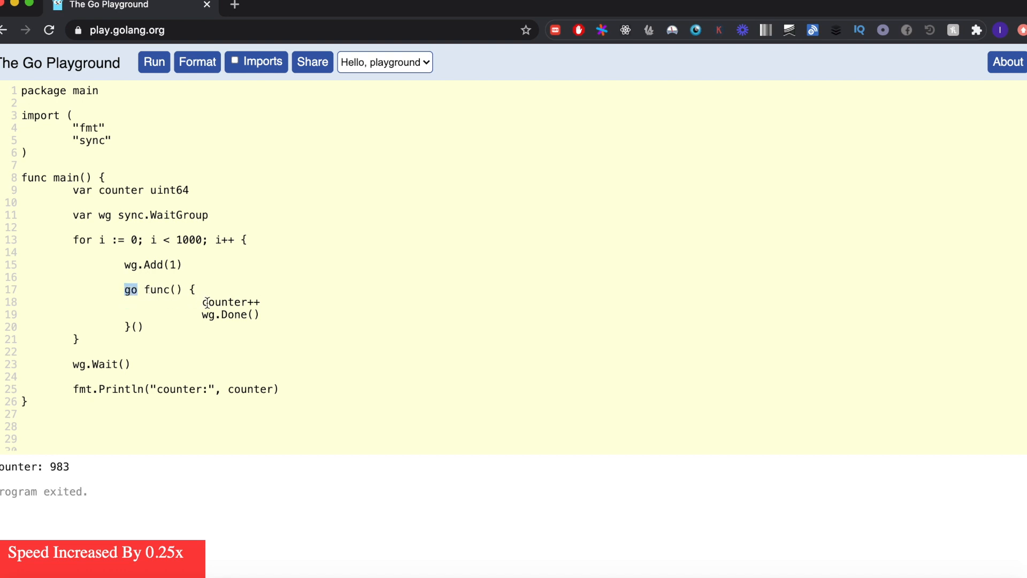
{"action": "double_click", "coordinate": [225, 302]}
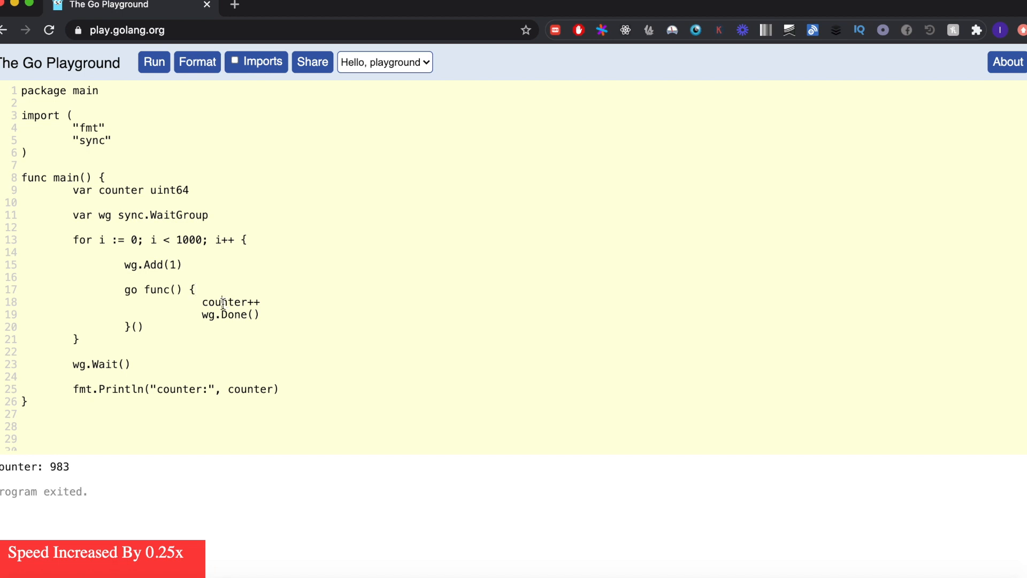
{"action": "double_click", "coordinate": [222, 302]}
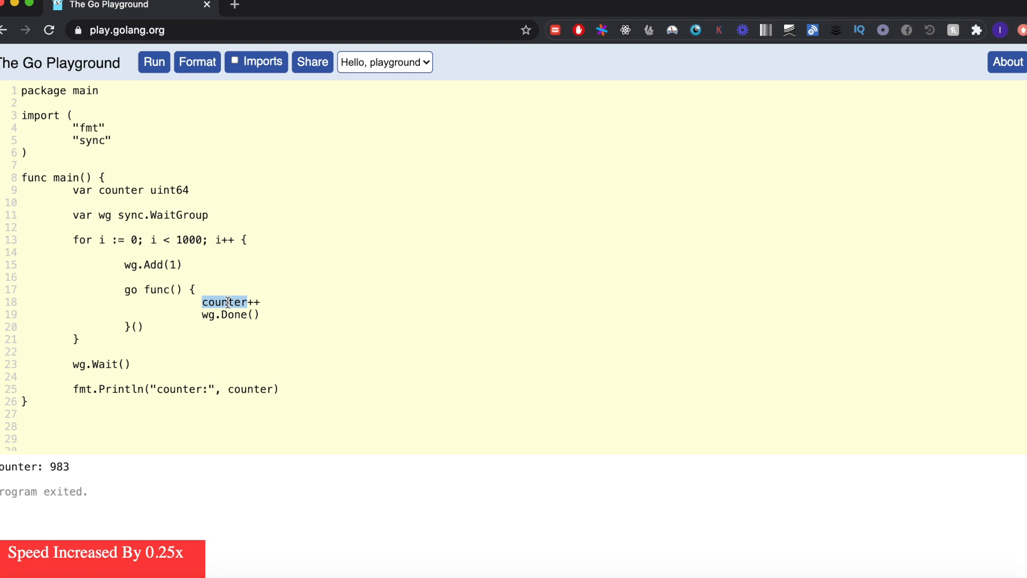
{"action": "left_click", "coordinate": [238, 300]}
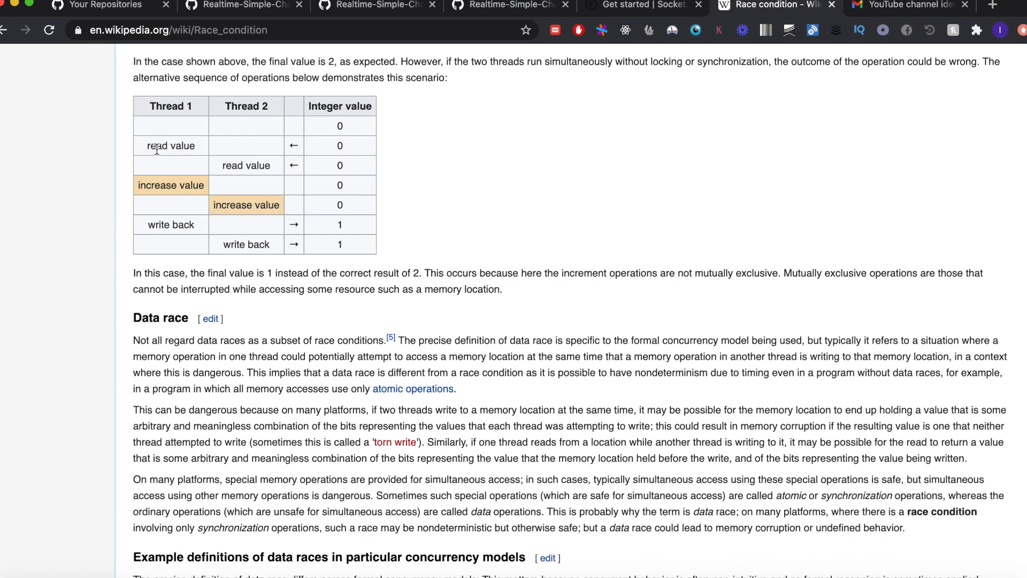
Step: Point out the read-value step and the Integer value column in the interleaving table
{"action": "double_click", "coordinate": [170, 106]}
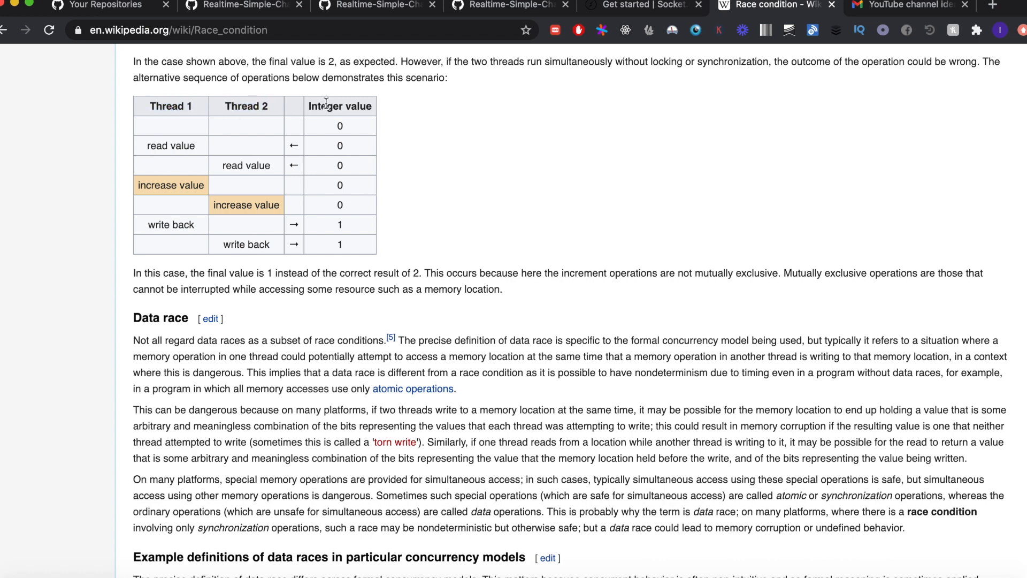
{"action": "double_click", "coordinate": [340, 106]}
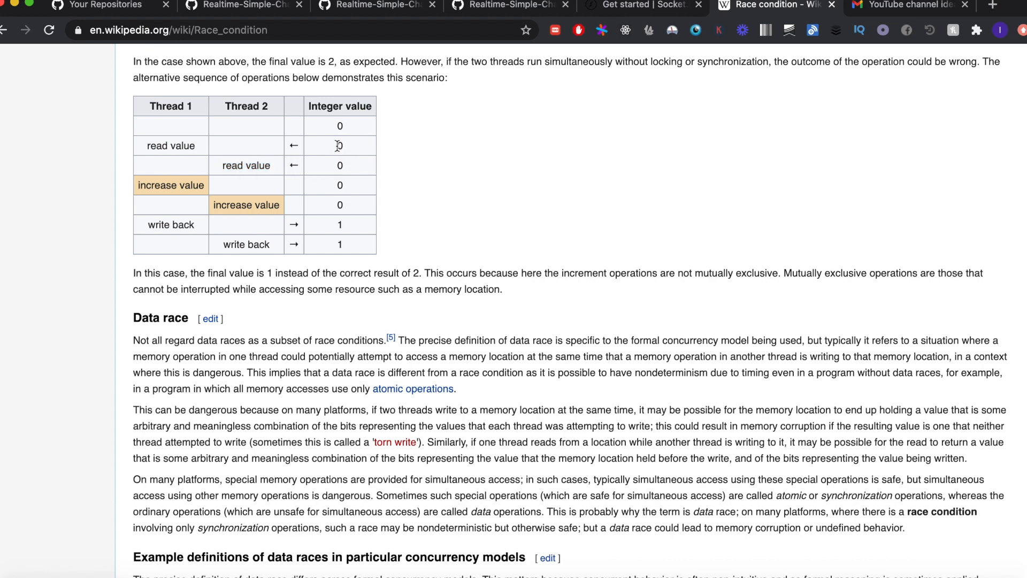
{"action": "mouse_move", "coordinate": [131, 193]}
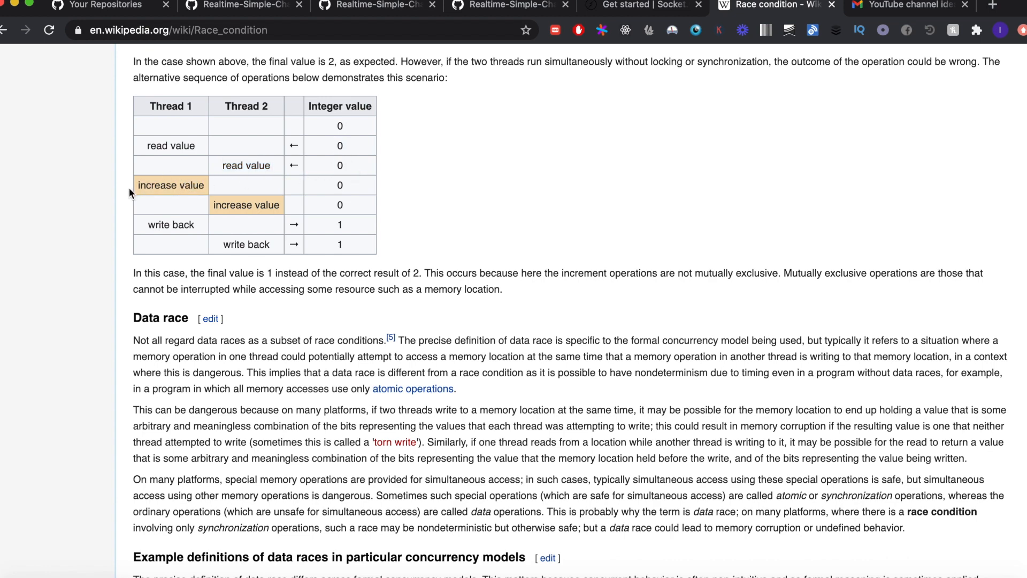
{"action": "mouse_move", "coordinate": [253, 204]}
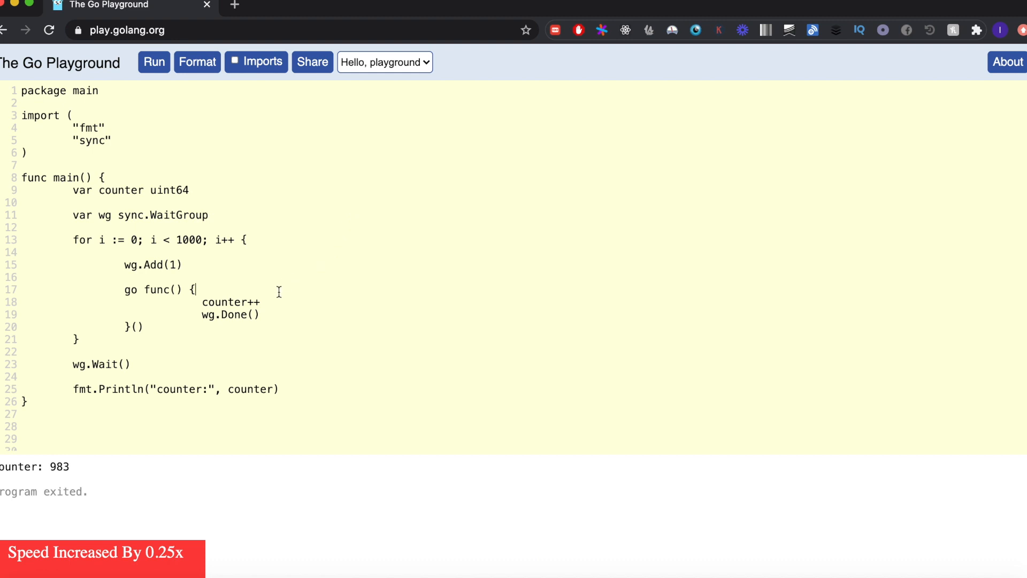
{"action": "mouse_move", "coordinate": [298, 299]}
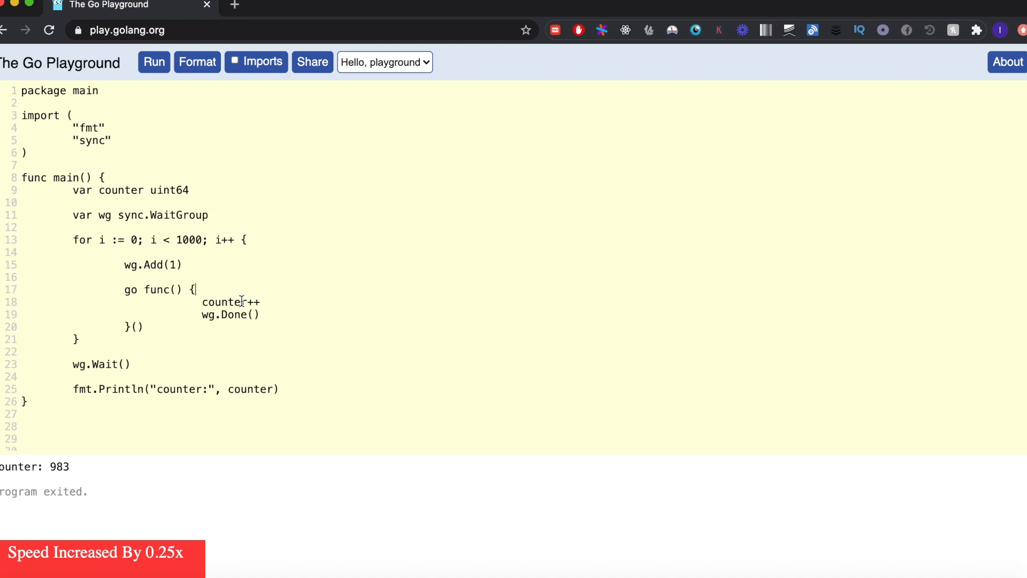
{"action": "mouse_move", "coordinate": [238, 292]}
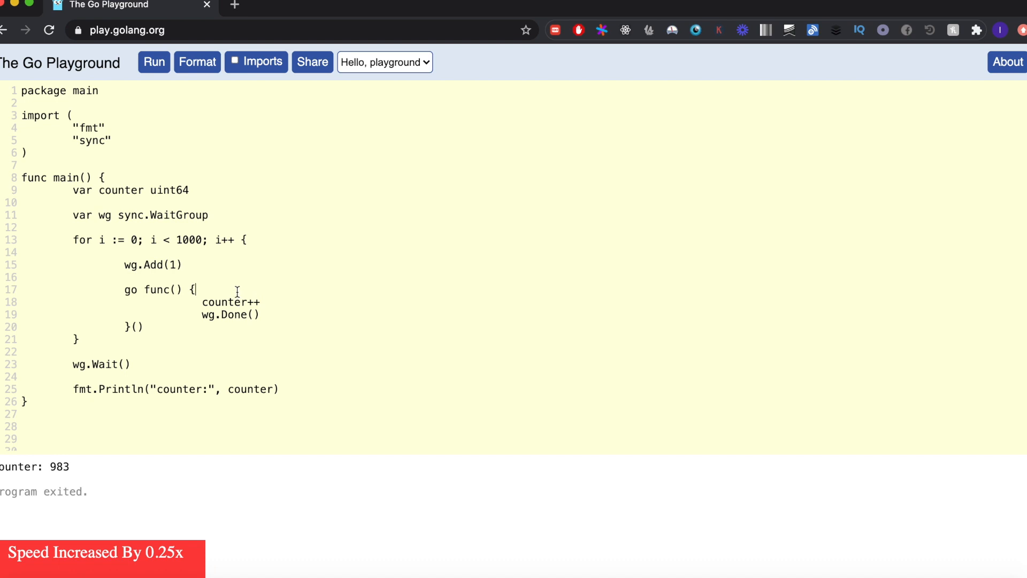
{"action": "mouse_move", "coordinate": [244, 284]}
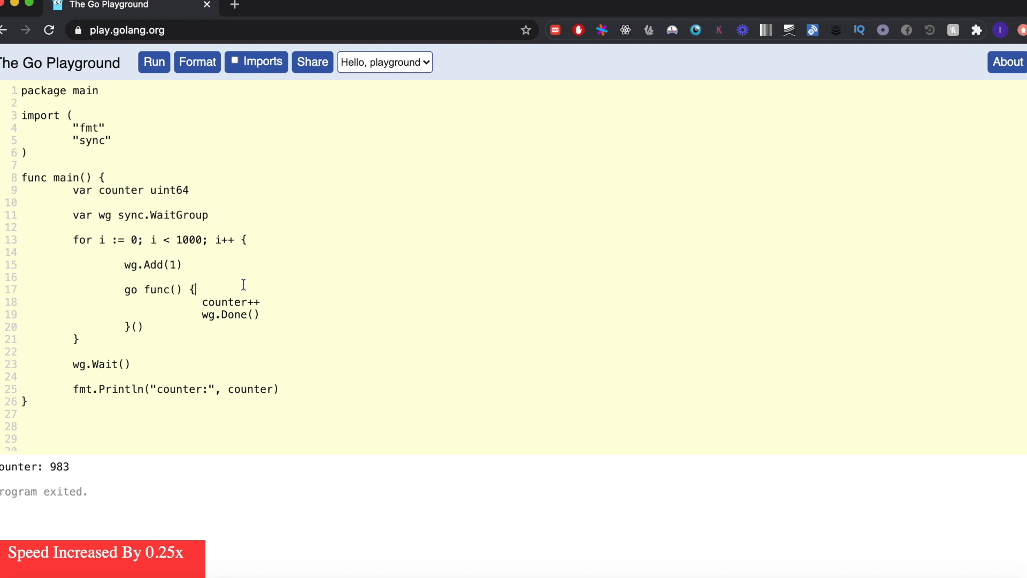
{"action": "mouse_move", "coordinate": [236, 302]}
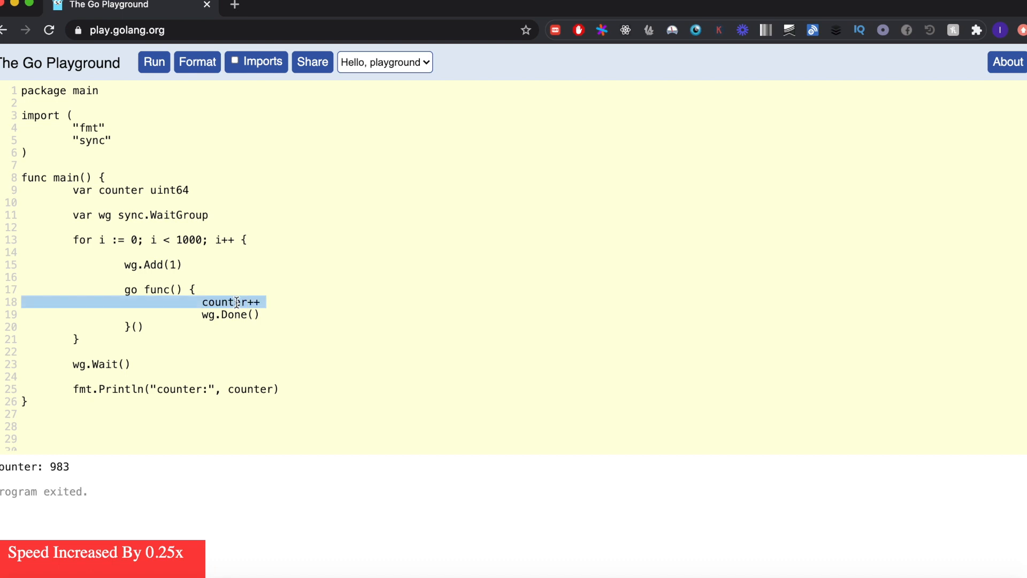
Step: Place the cursor near the counter++ line inside the goroutine
{"action": "left_click", "coordinate": [230, 302]}
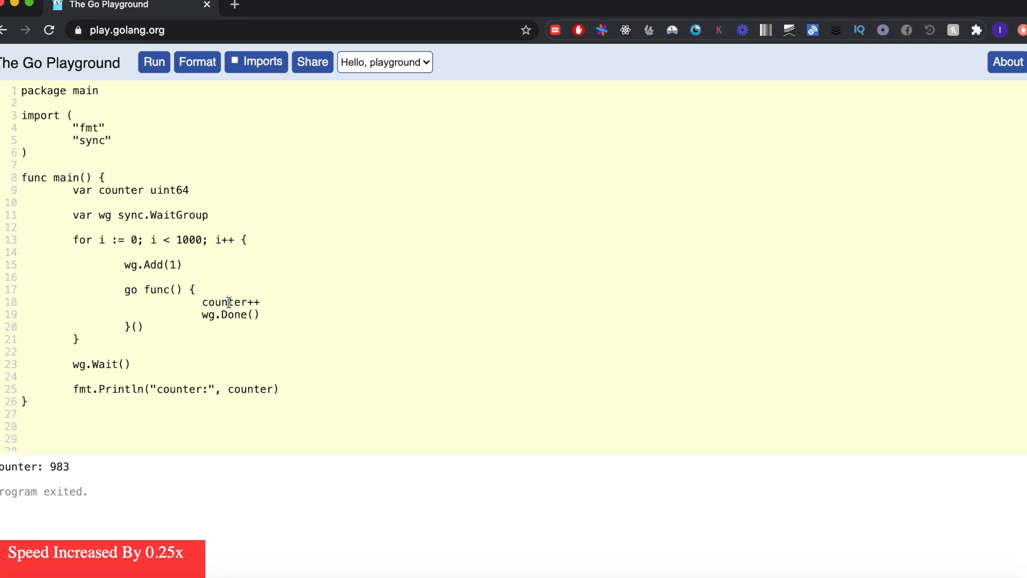
{"action": "left_click", "coordinate": [197, 289]}
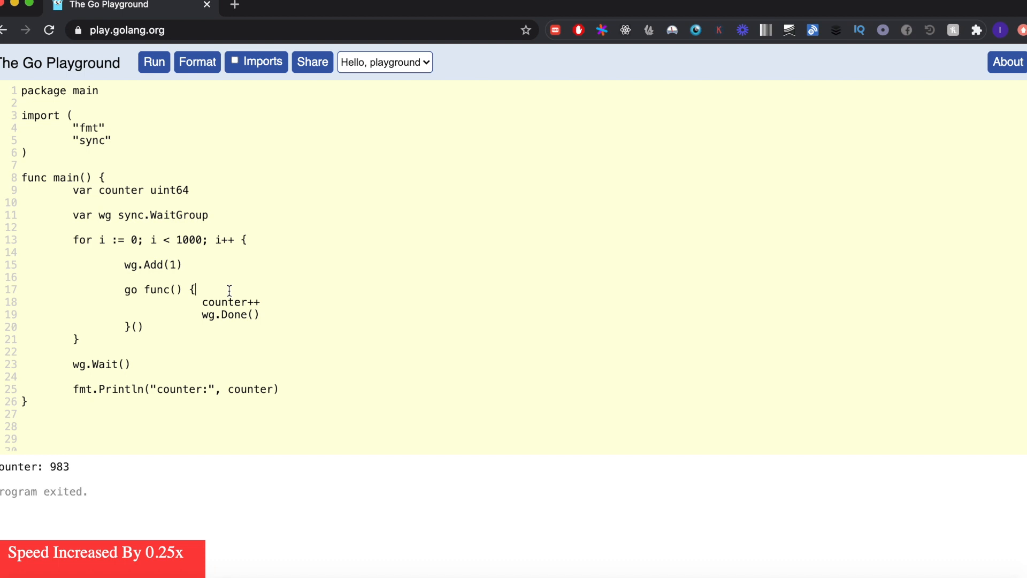
{"action": "mouse_move", "coordinate": [201, 139]}
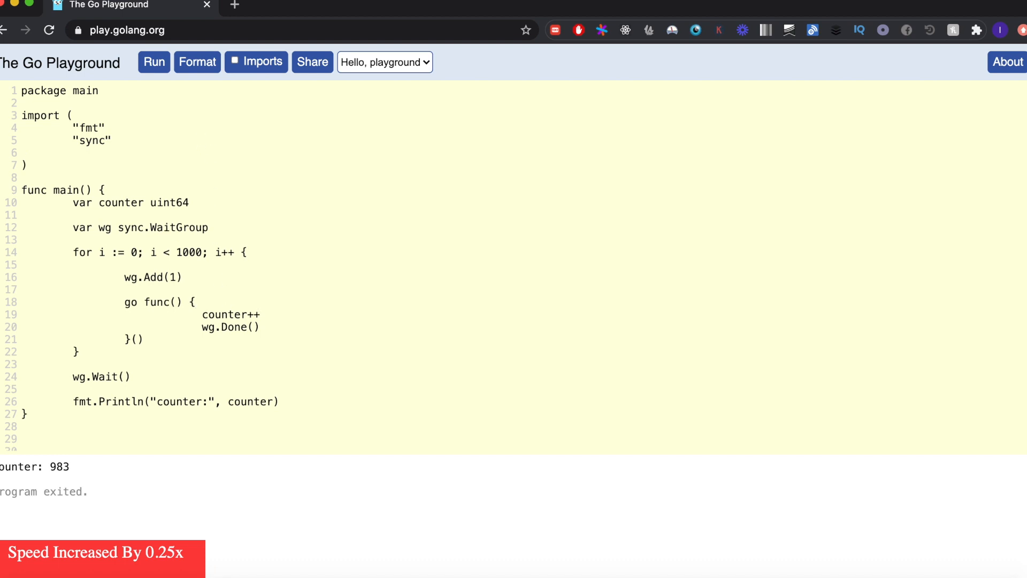
Step: Add "sync/atomic" to the import block
{"action": "type", "text": "\"sy\""}
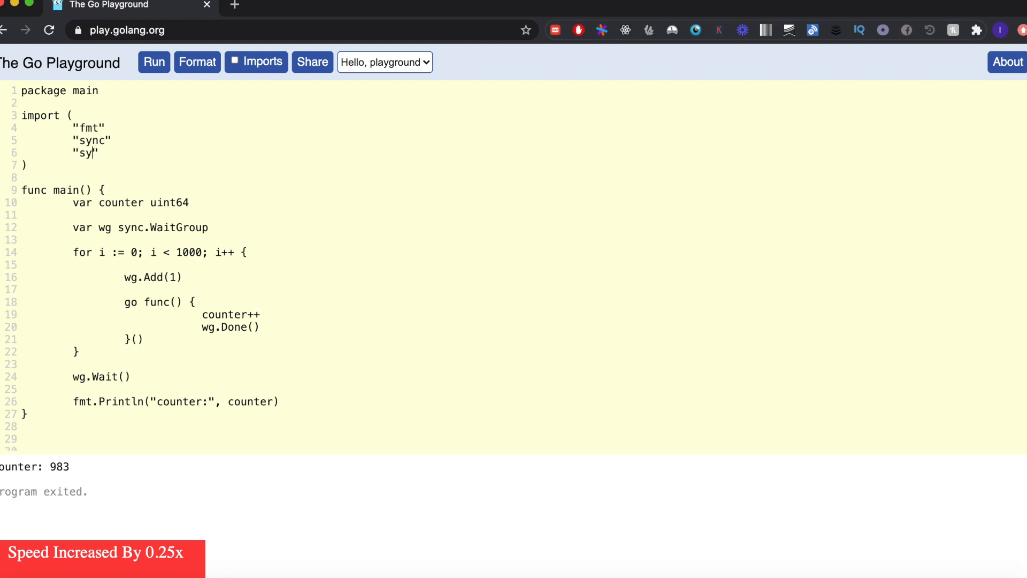
{"action": "type", "text": "nc/at"}
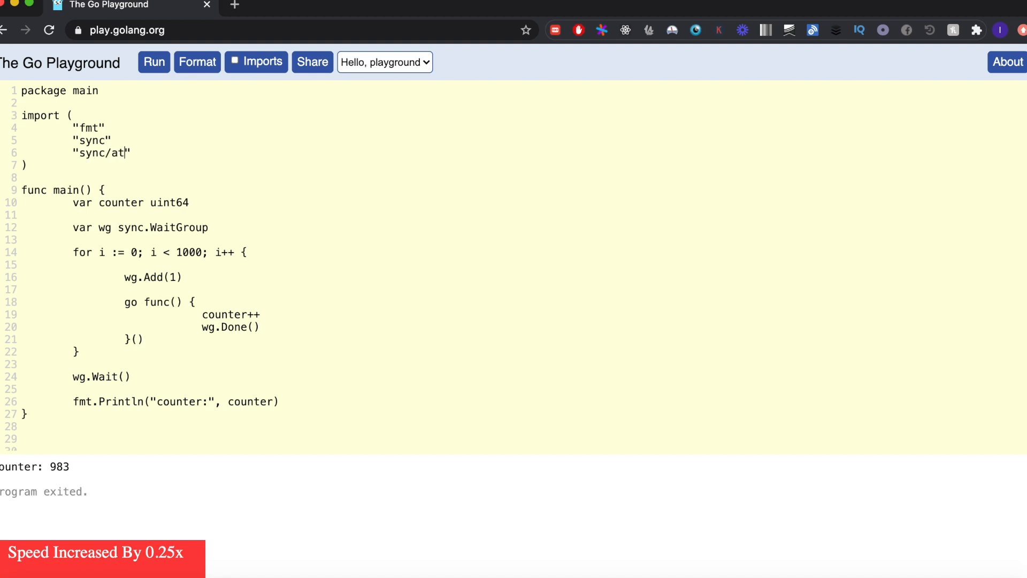
{"action": "type", "text": "omic"}
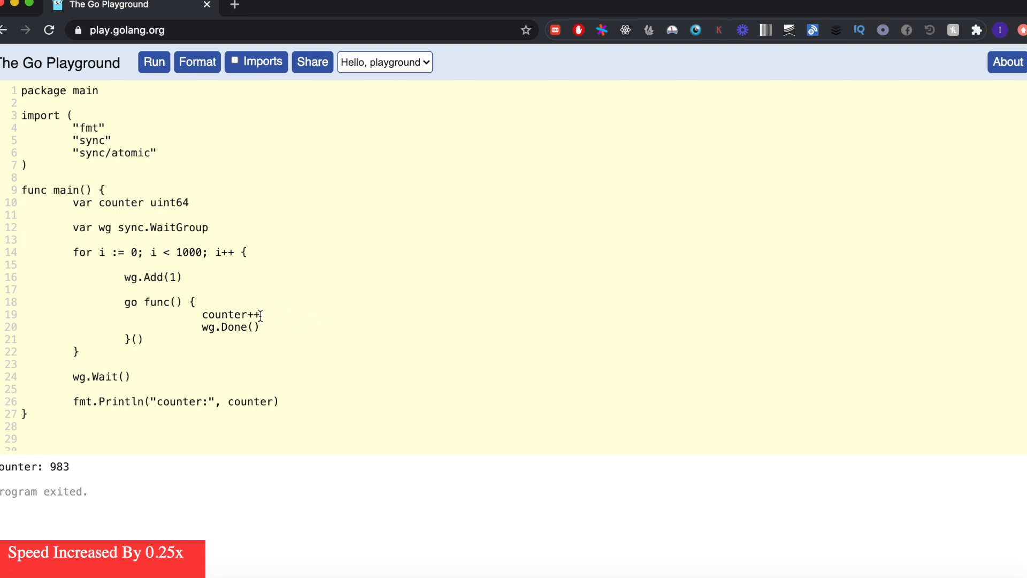
{"action": "mouse_move", "coordinate": [272, 315]}
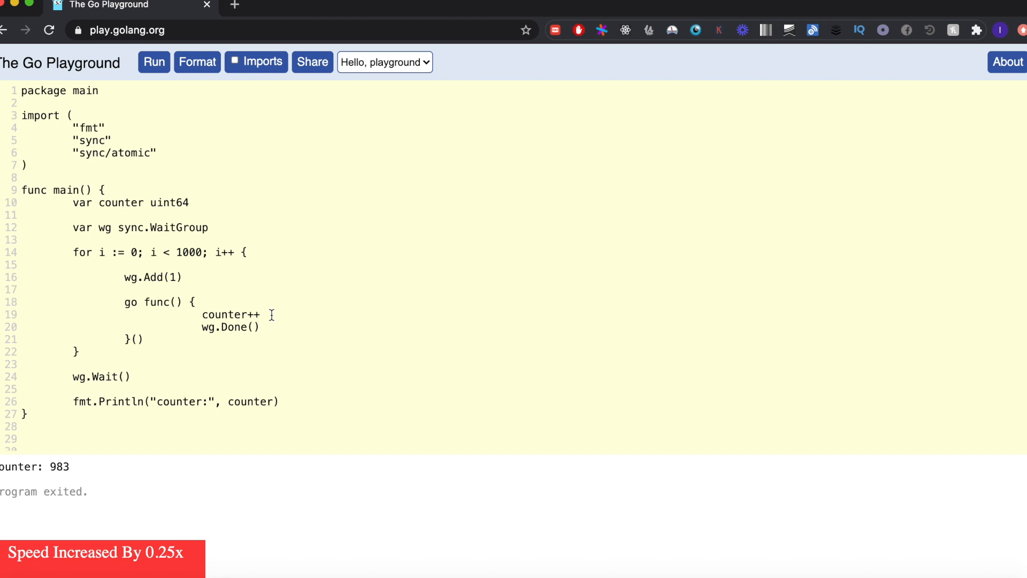
Step: Write atomic.AddUint64(&counter, 1) inside the goroutine in place of the plain increment
{"action": "type", "text": "atomic"}
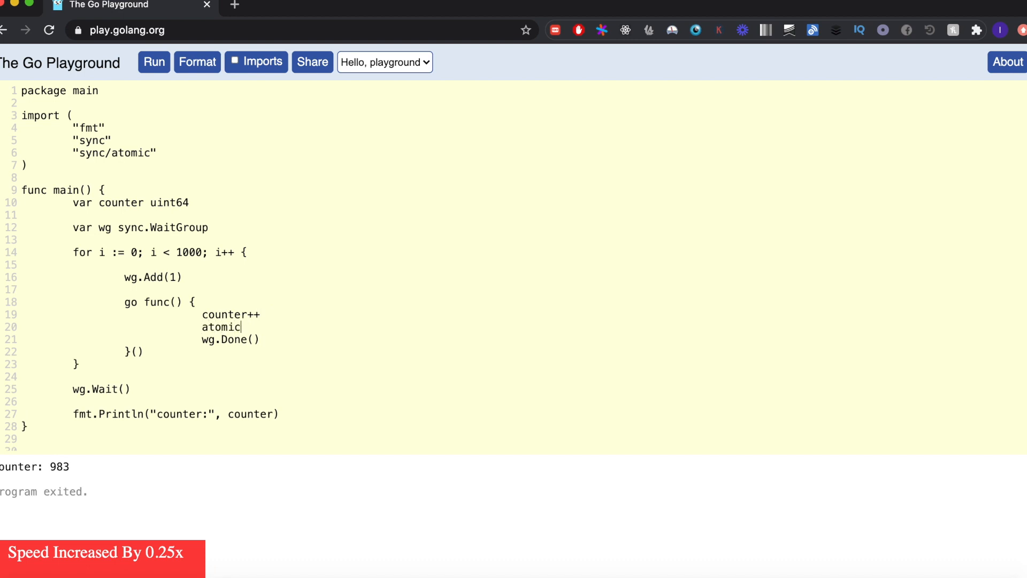
{"action": "type", "text": ".AddU"}
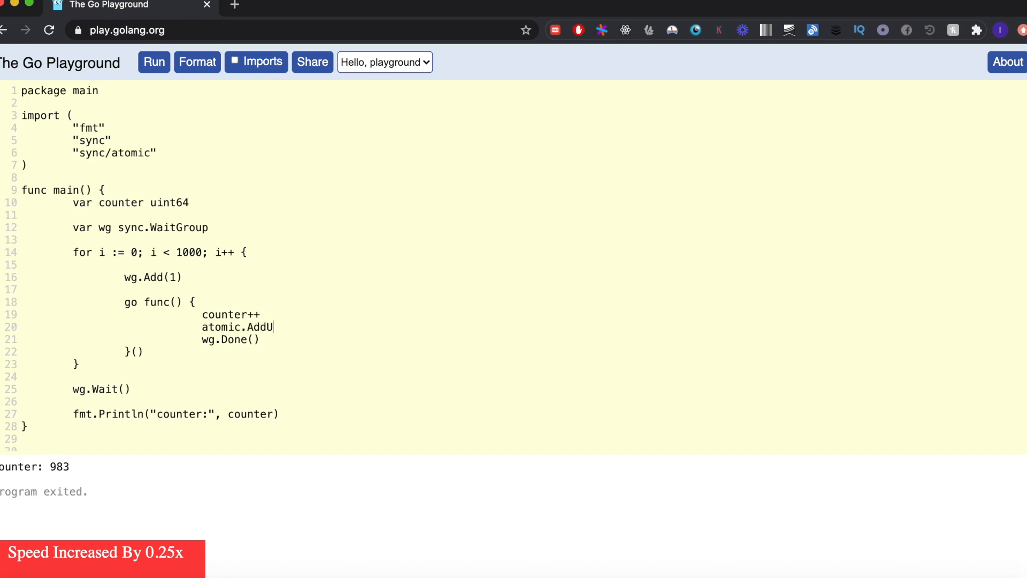
{"action": "type", "text": "int64()"}
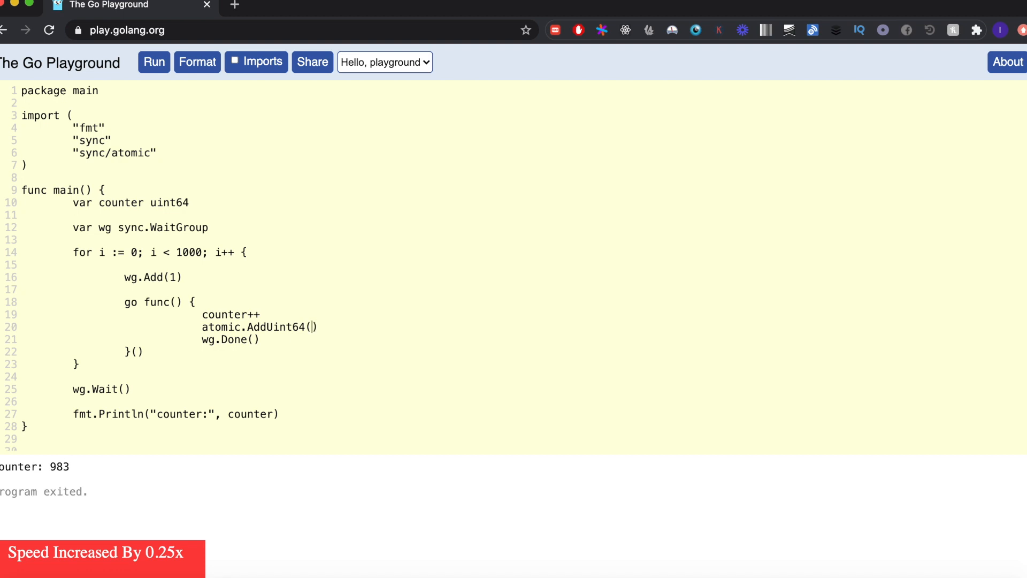
{"action": "type", "text": "&"}
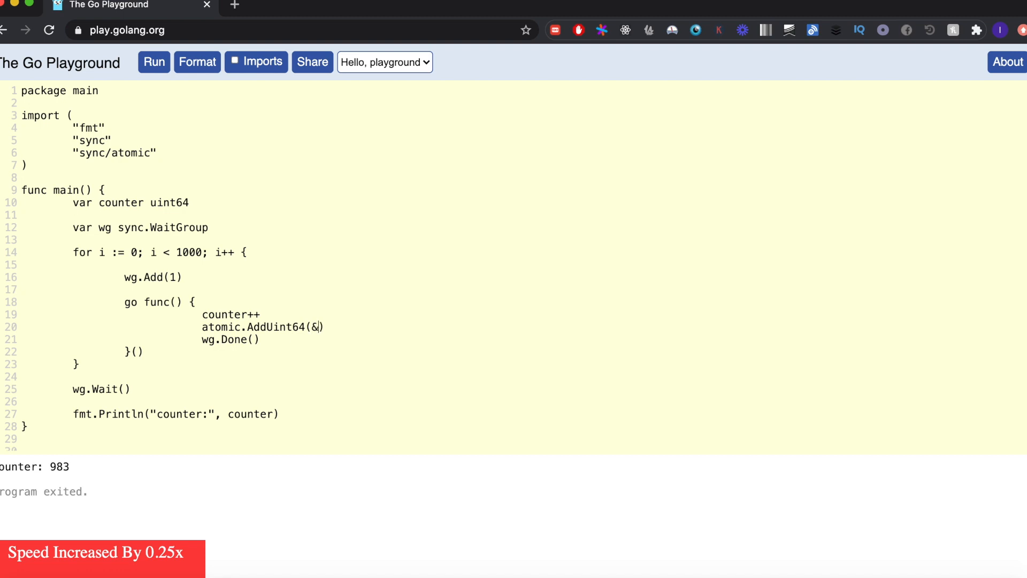
{"action": "type", "text": "counter,"}
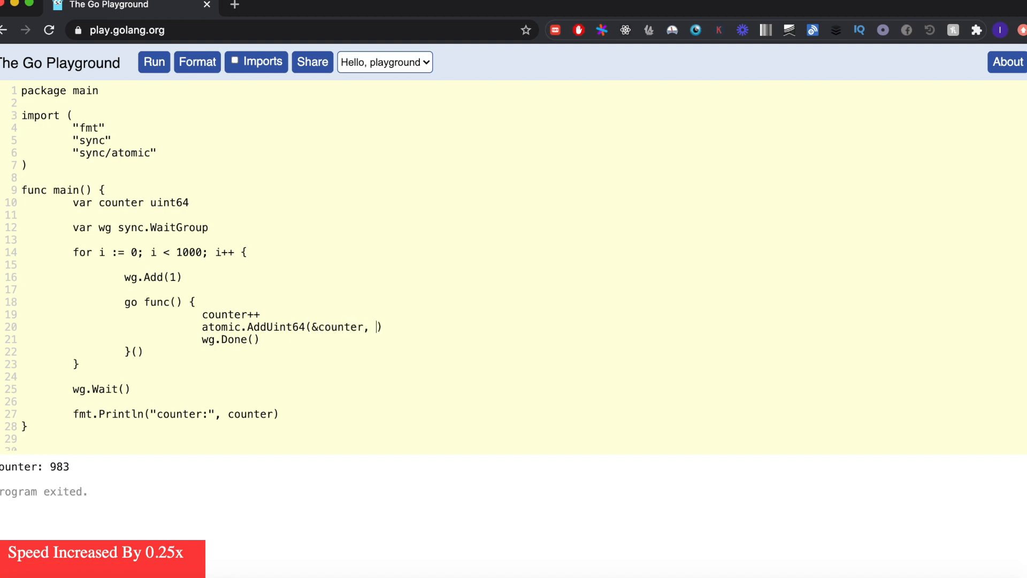
{"action": "type", "text": "1"}
{"action": "left_click", "coordinate": [234, 313]}
{"action": "type", "text": "//"}
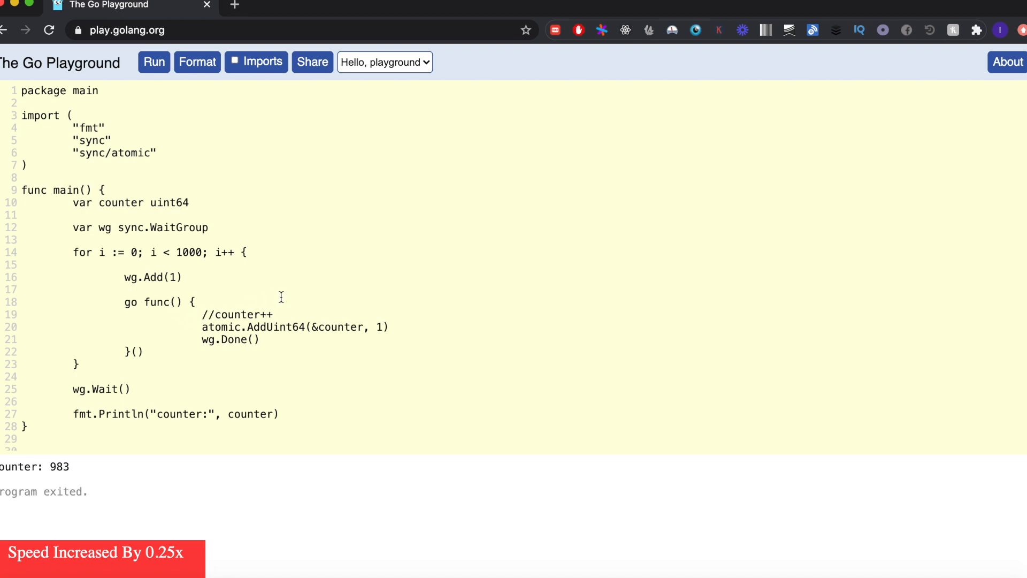
{"action": "left_click", "coordinate": [154, 62]}
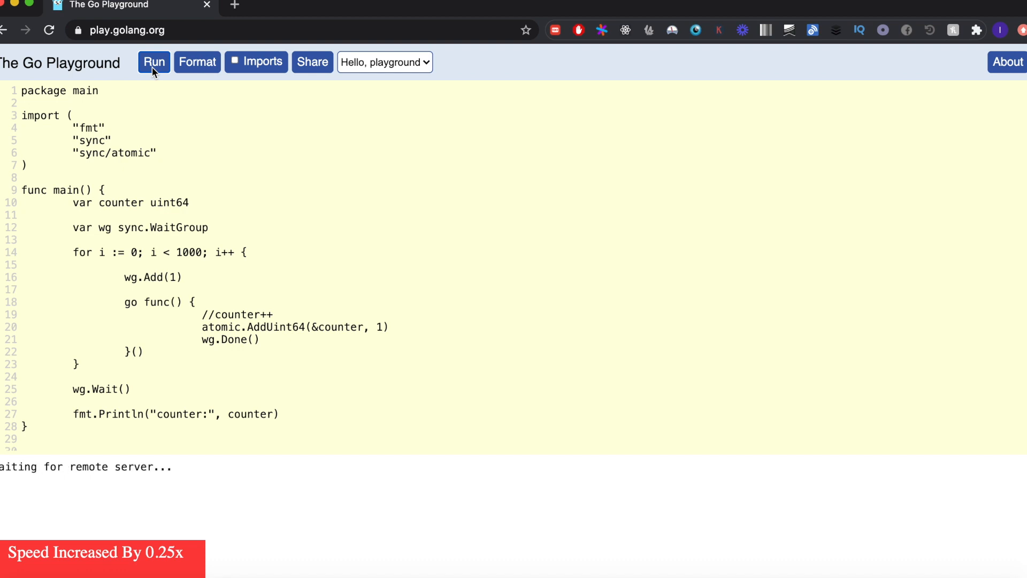
Step: Run the atomic version to get counter: 1000 and highlight the AddUint64 call
{"action": "left_click", "coordinate": [154, 62]}
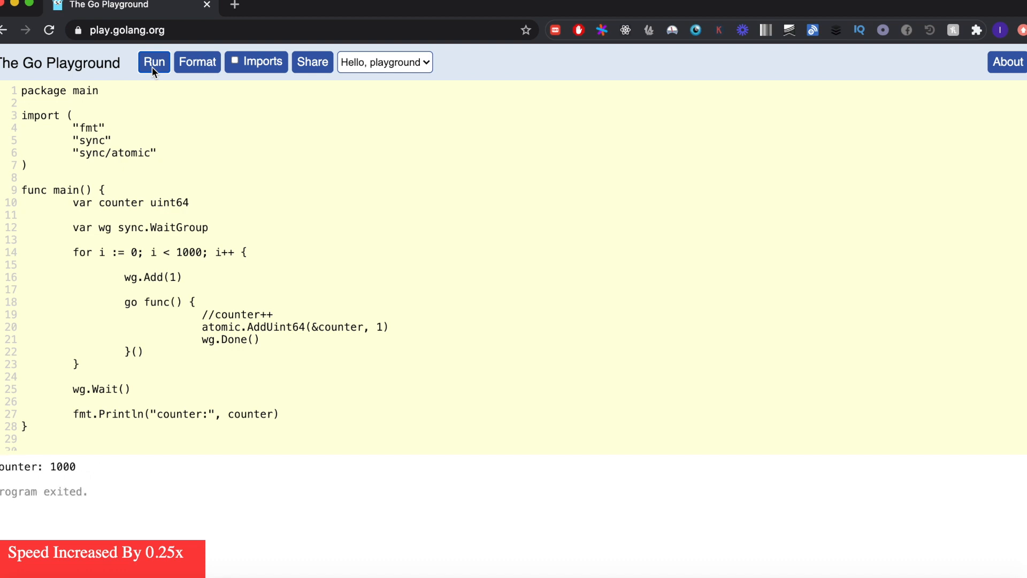
{"action": "mouse_move", "coordinate": [160, 95]}
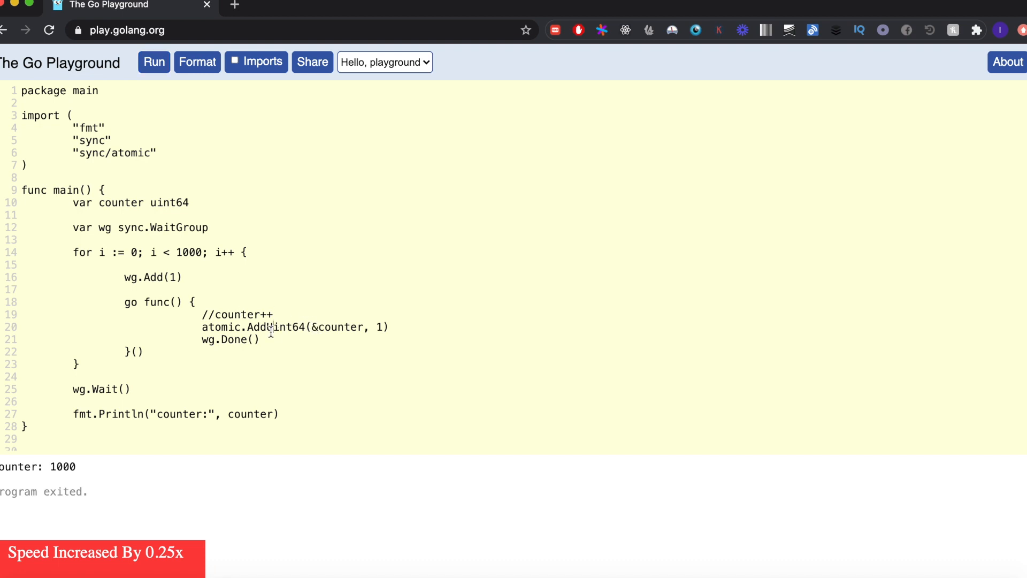
{"action": "double_click", "coordinate": [281, 328]}
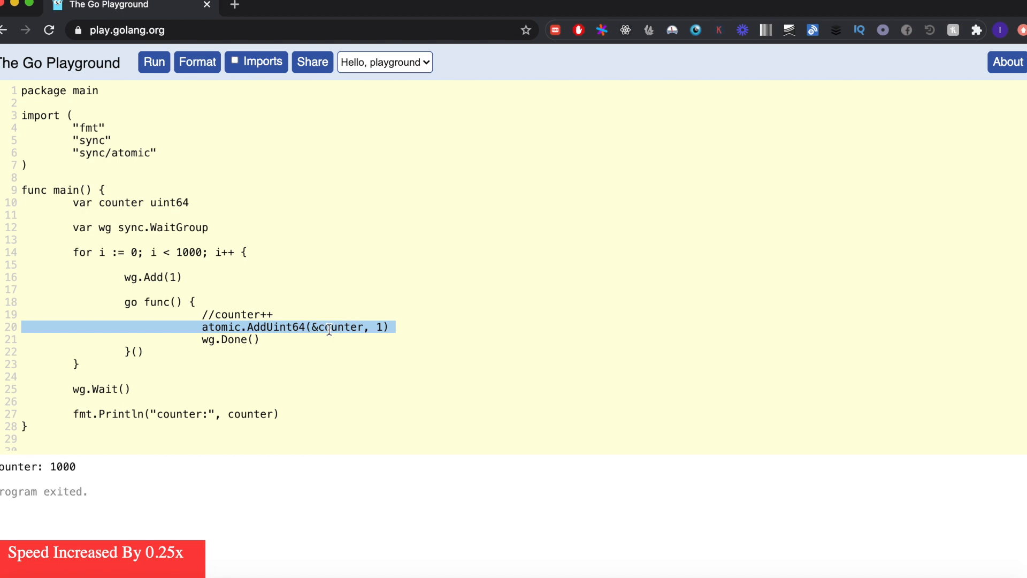
{"action": "double_click", "coordinate": [341, 328]}
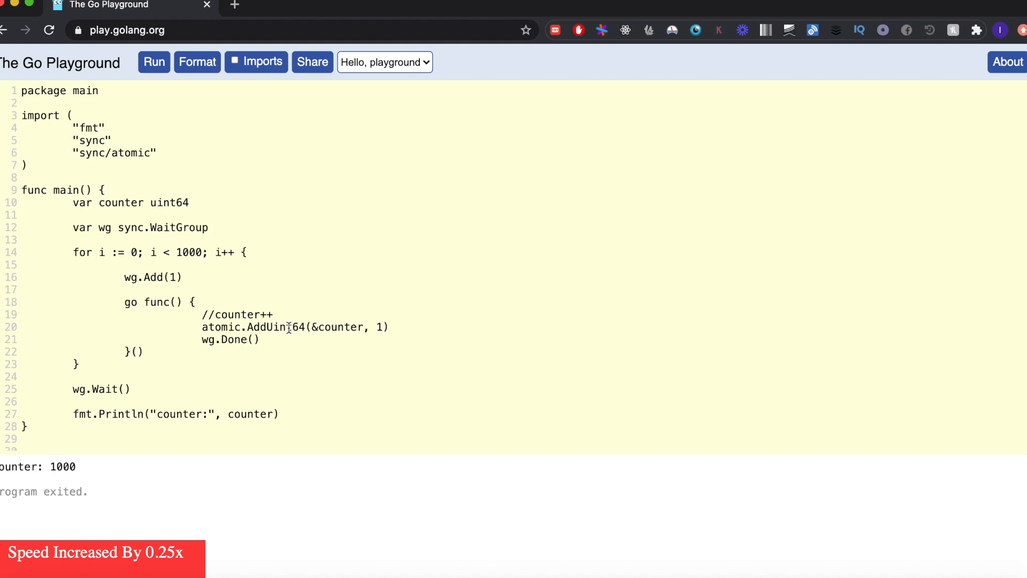
{"action": "left_click", "coordinate": [154, 63]}
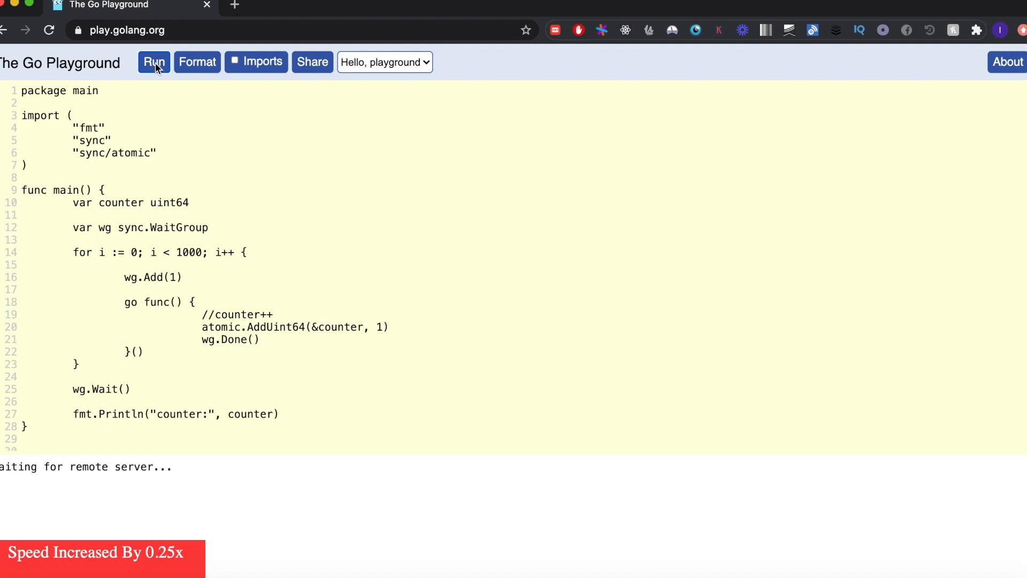
{"action": "left_click", "coordinate": [154, 62]}
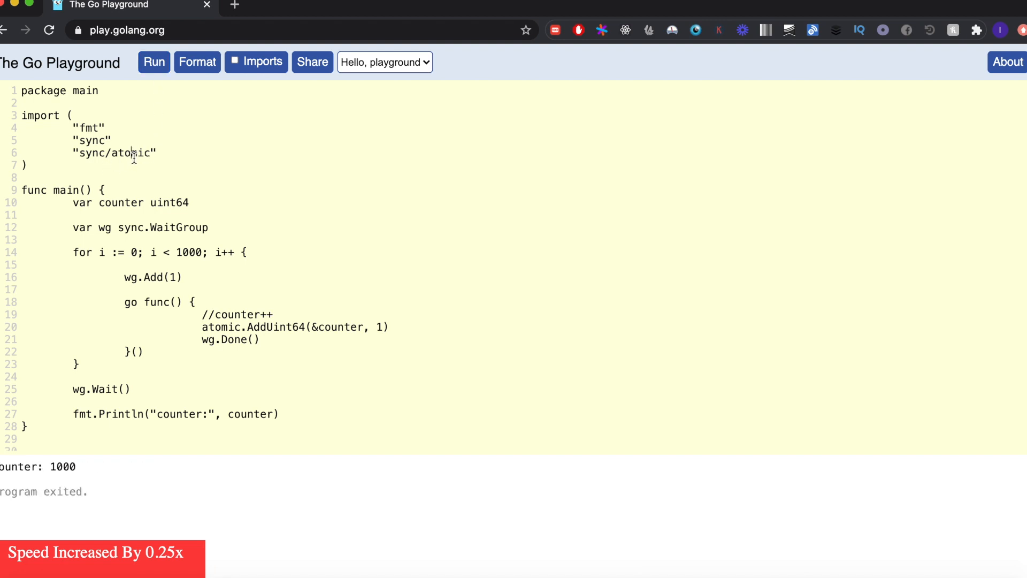
{"action": "left_click", "coordinate": [162, 155]}
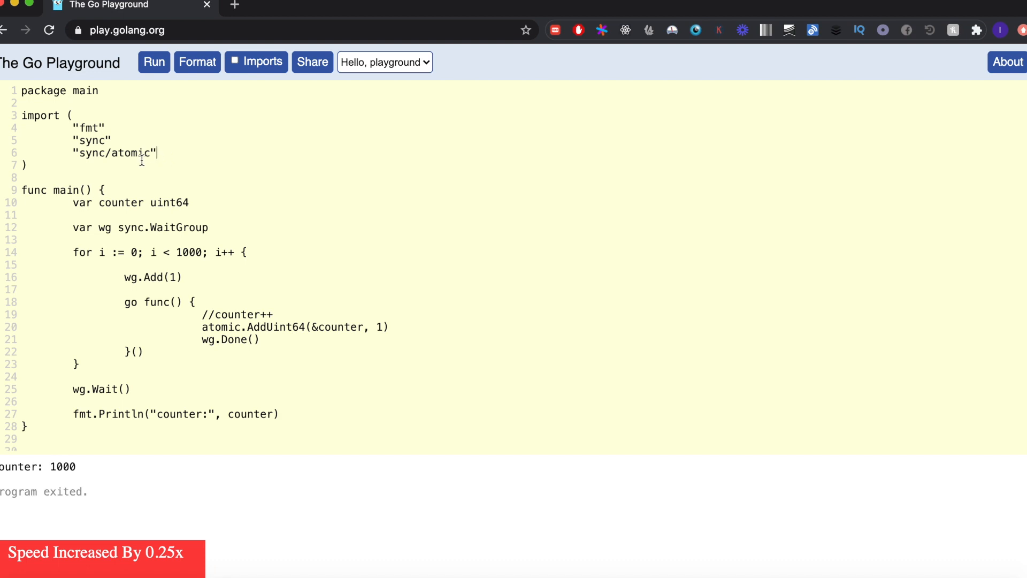
{"action": "double_click", "coordinate": [132, 154]}
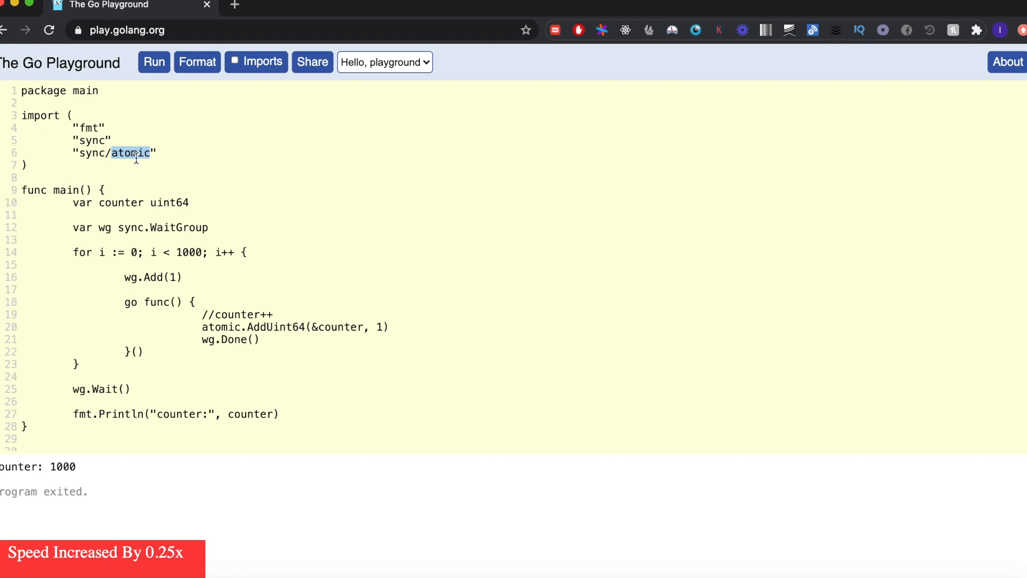
{"action": "left_click", "coordinate": [135, 154]}
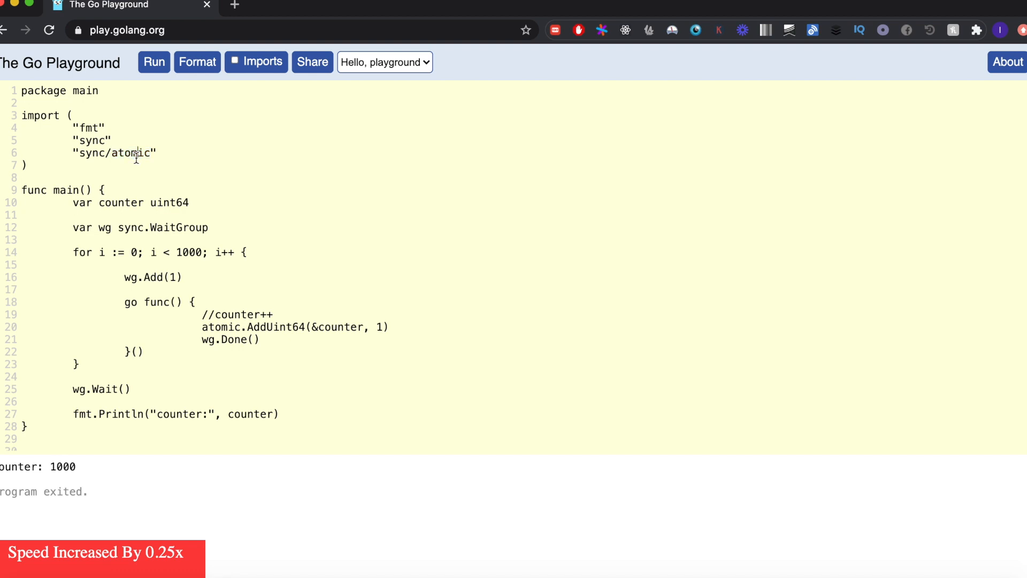